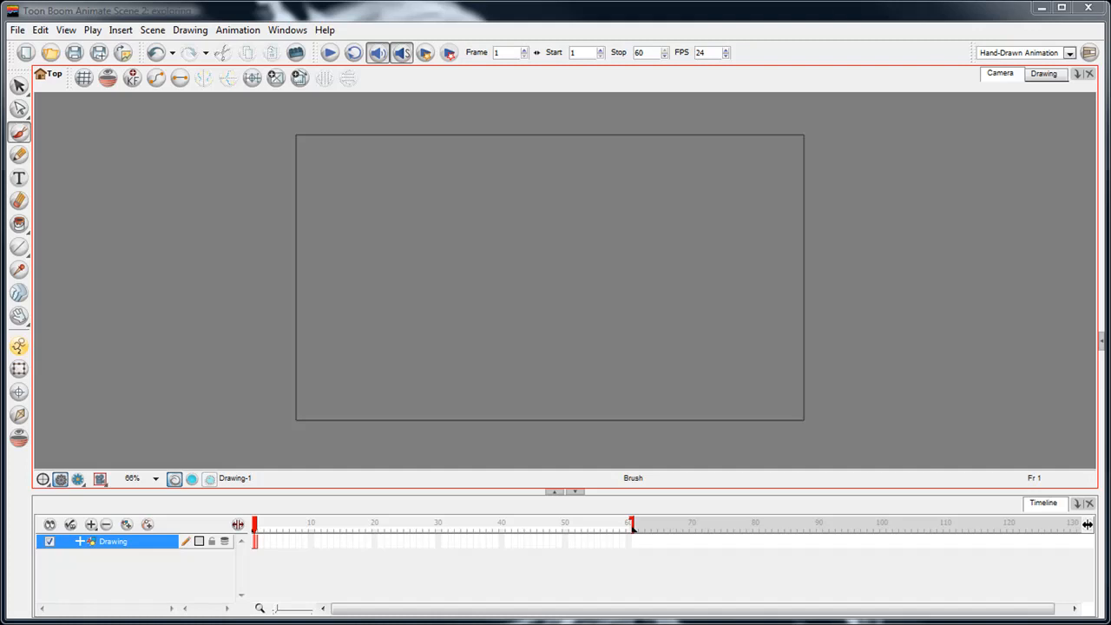
{"action": "mouse_move", "coordinate": [282, 546]}
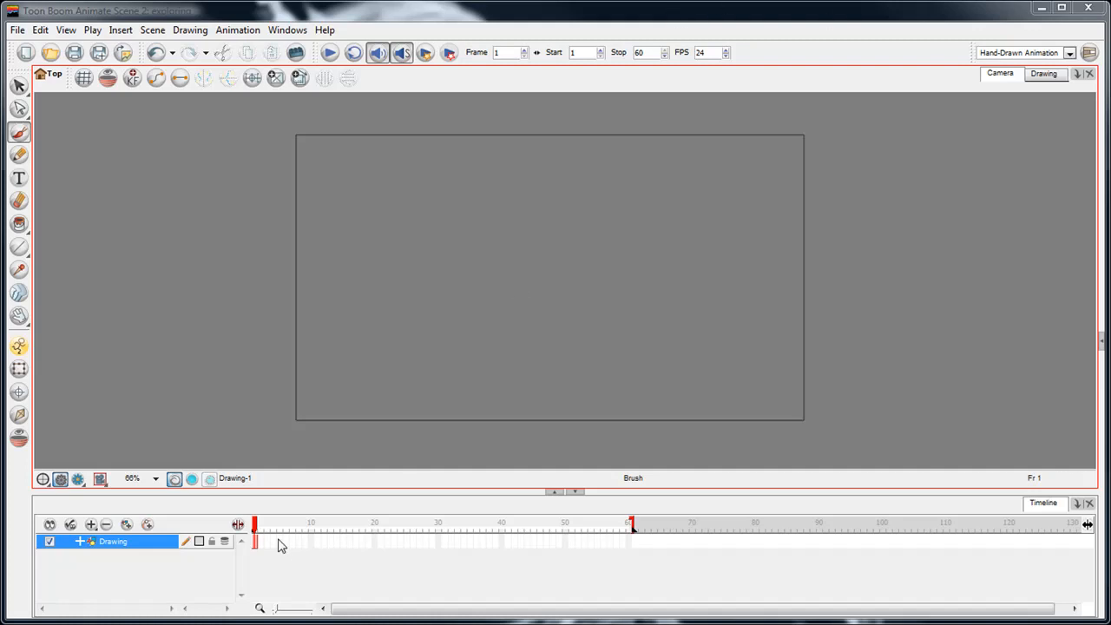
{"action": "mouse_move", "coordinate": [281, 536]}
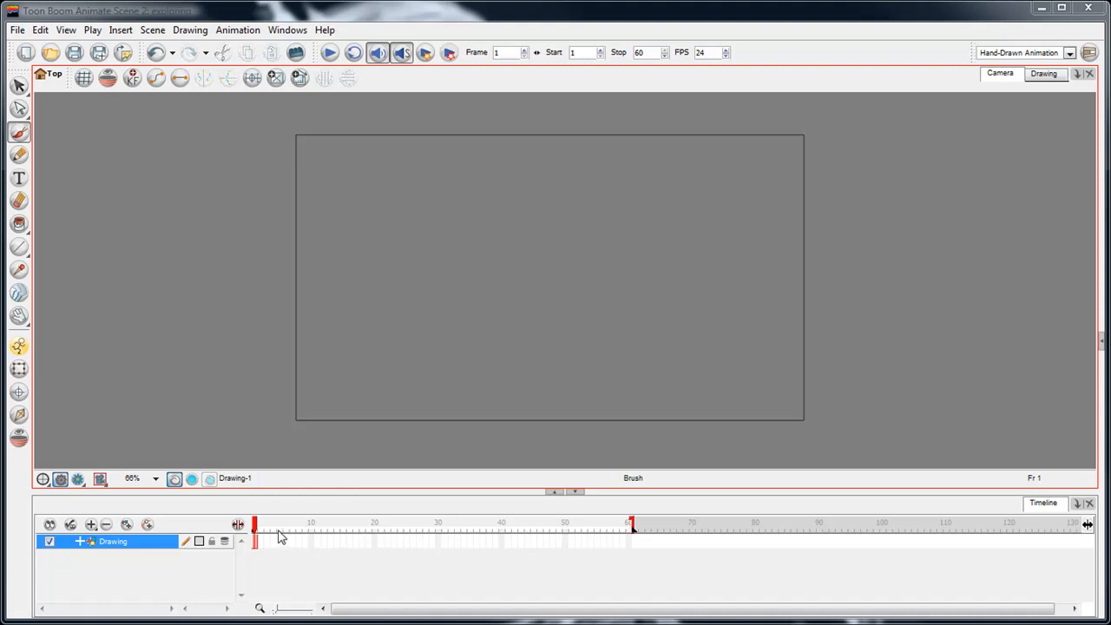
{"action": "mouse_move", "coordinate": [261, 545]}
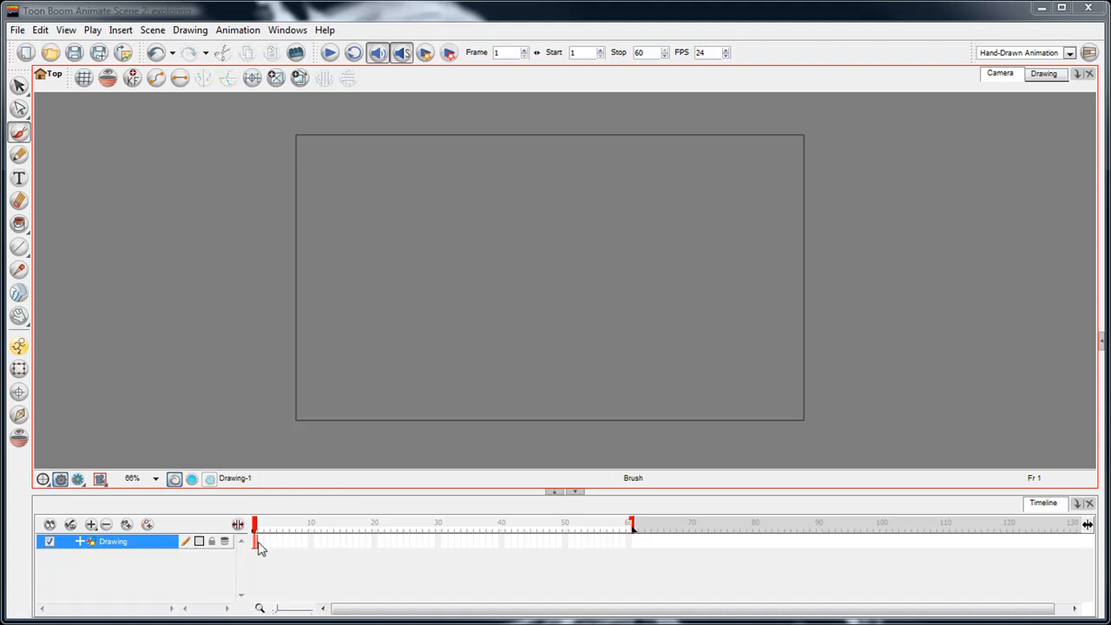
Step between frames 1 and 2 of the Drawing layer, then select the layer
{"action": "left_click", "coordinate": [260, 528]}
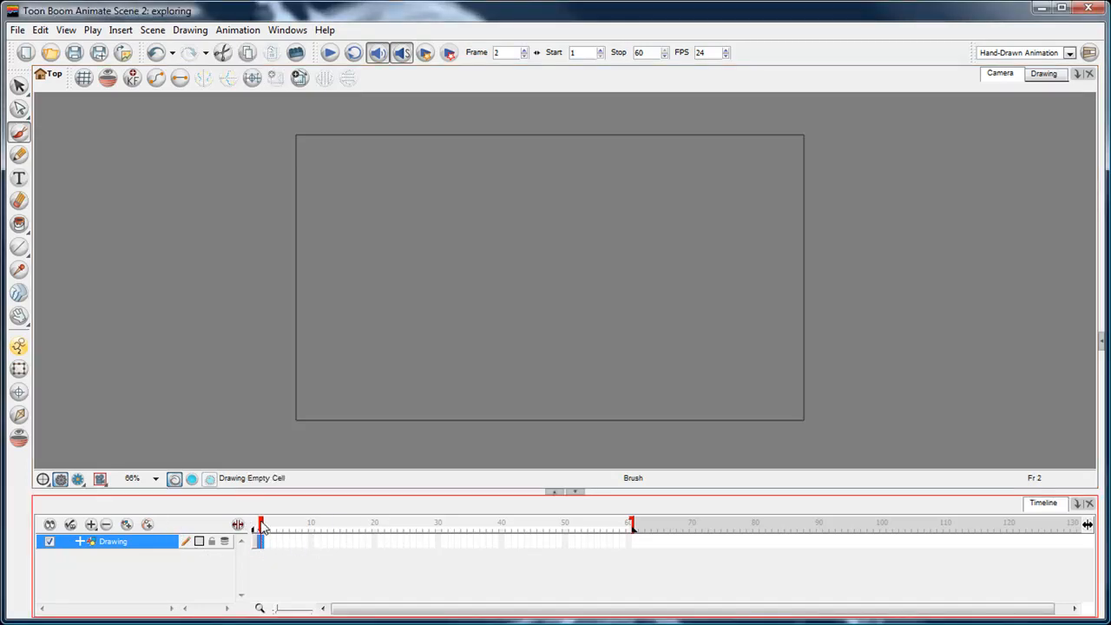
{"action": "left_click", "coordinate": [253, 524]}
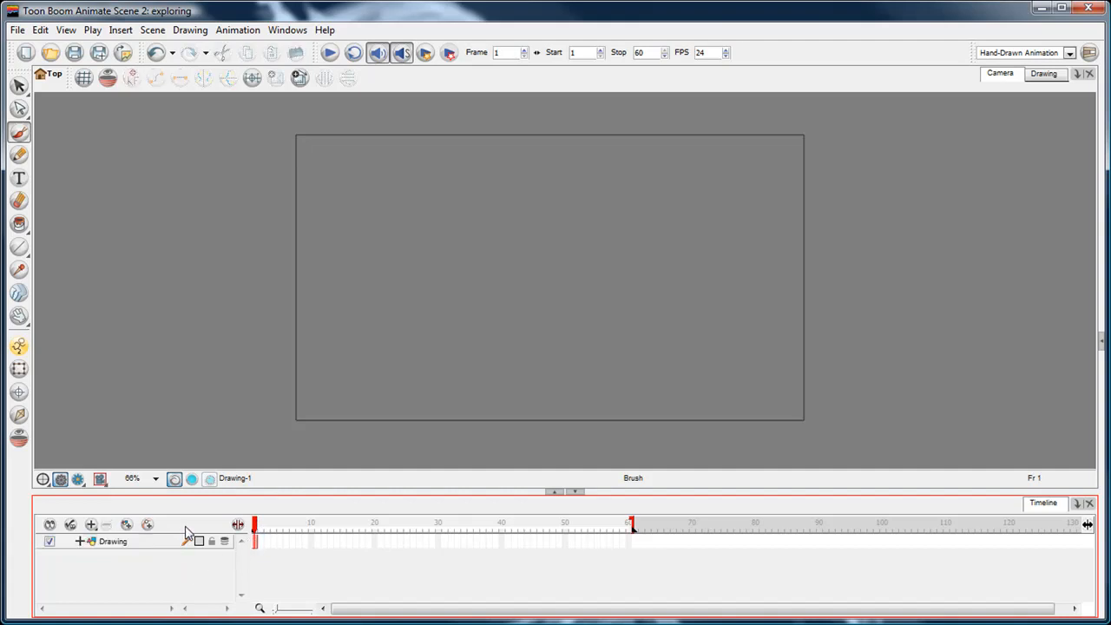
{"action": "mouse_move", "coordinate": [143, 540]}
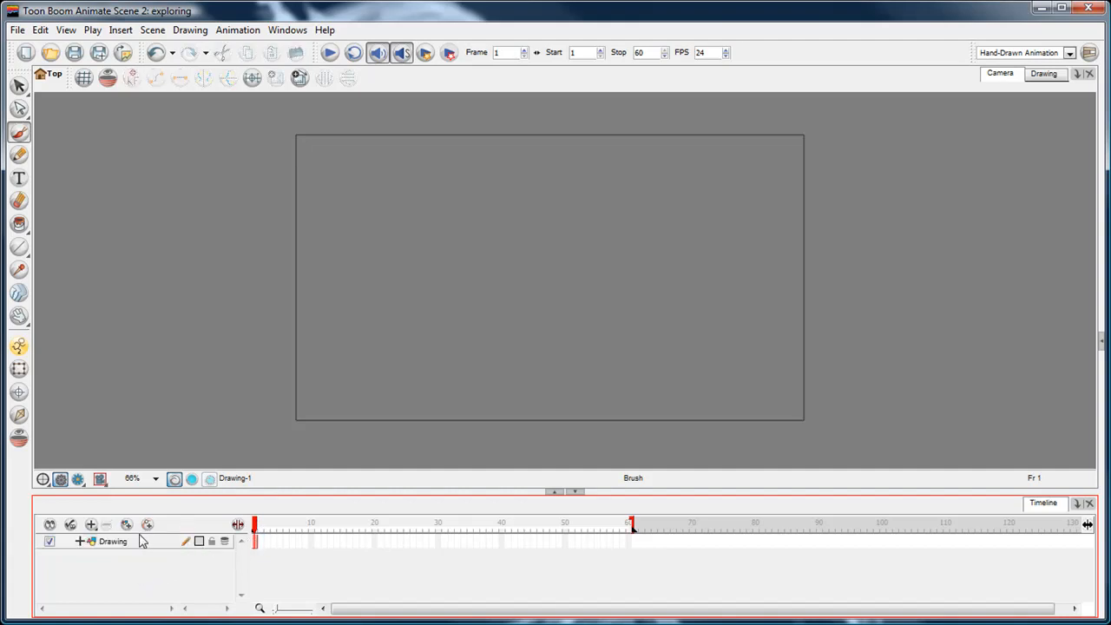
{"action": "left_click", "coordinate": [113, 542]}
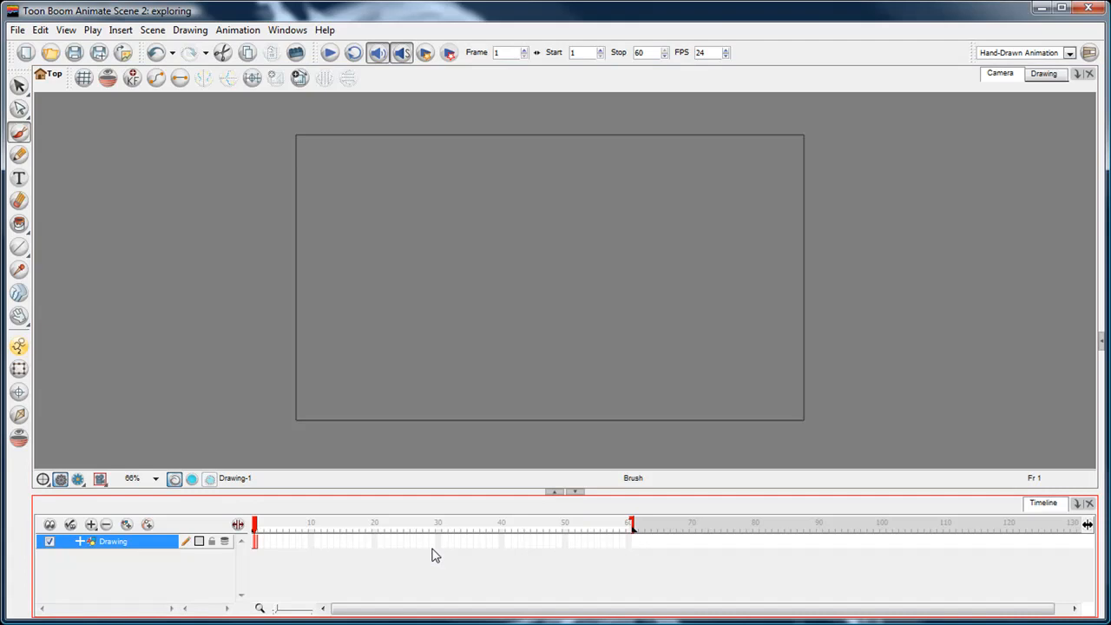
{"action": "mouse_move", "coordinate": [398, 554]}
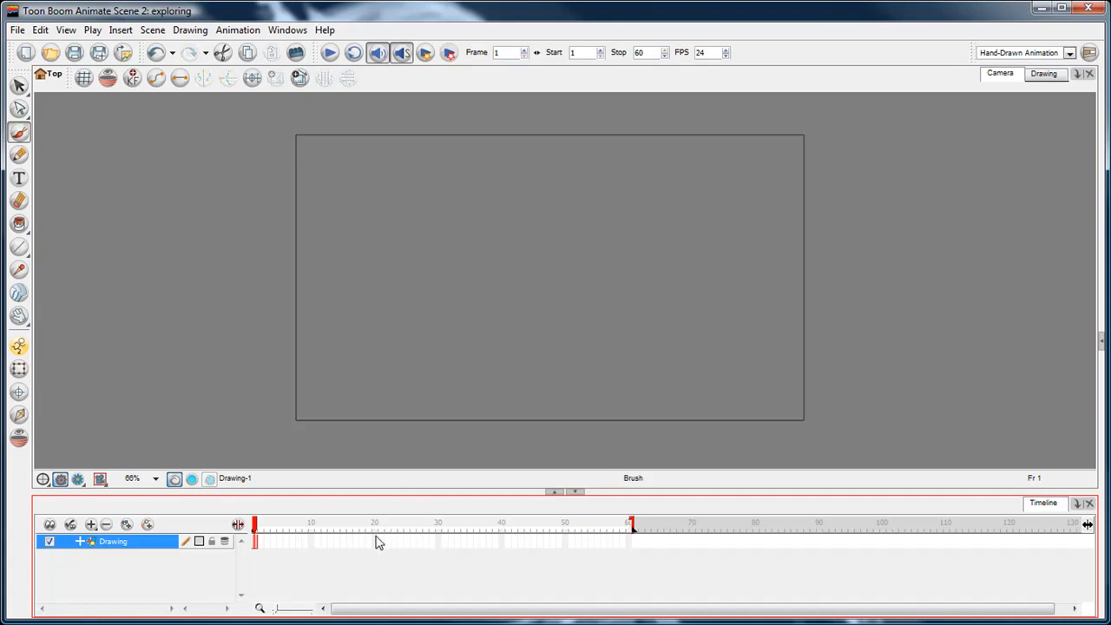
{"action": "mouse_move", "coordinate": [639, 545]}
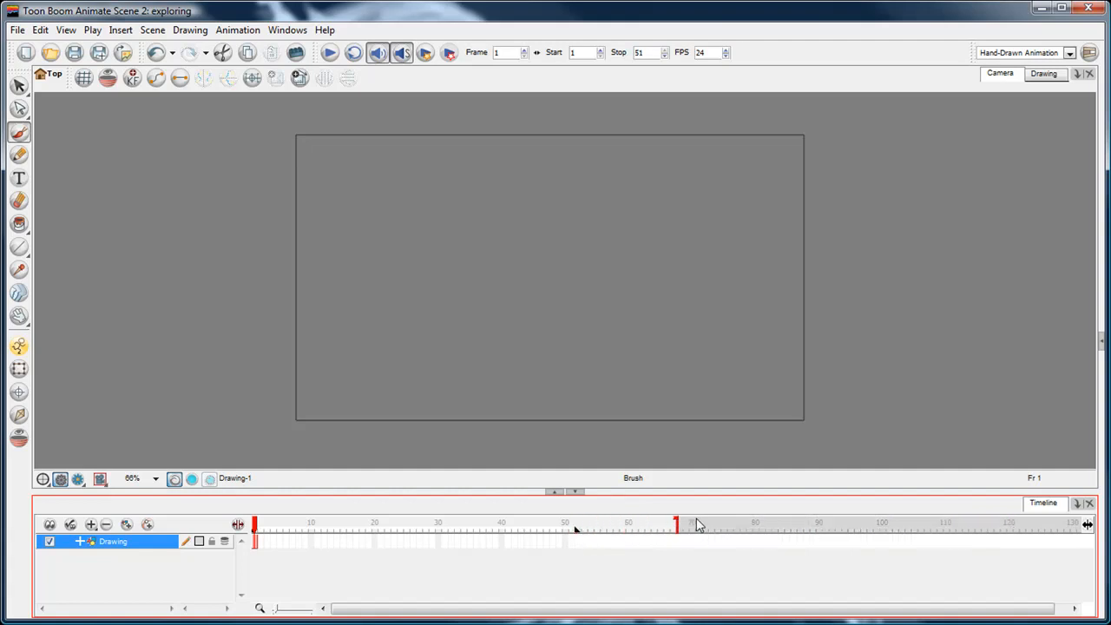
Drag the scene end out to frame 120, then back so it ends at frame 60
{"action": "left_click_drag", "start_coordinate": [677, 521], "coordinate": [948, 521]}
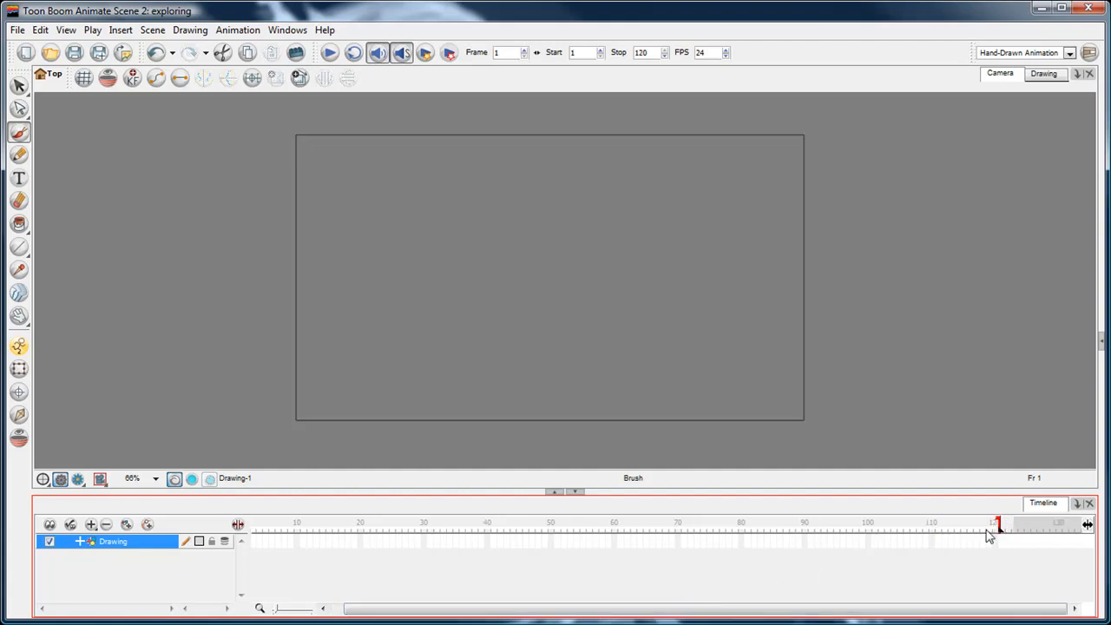
{"action": "left_click_drag", "start_coordinate": [997, 522], "coordinate": [715, 523]}
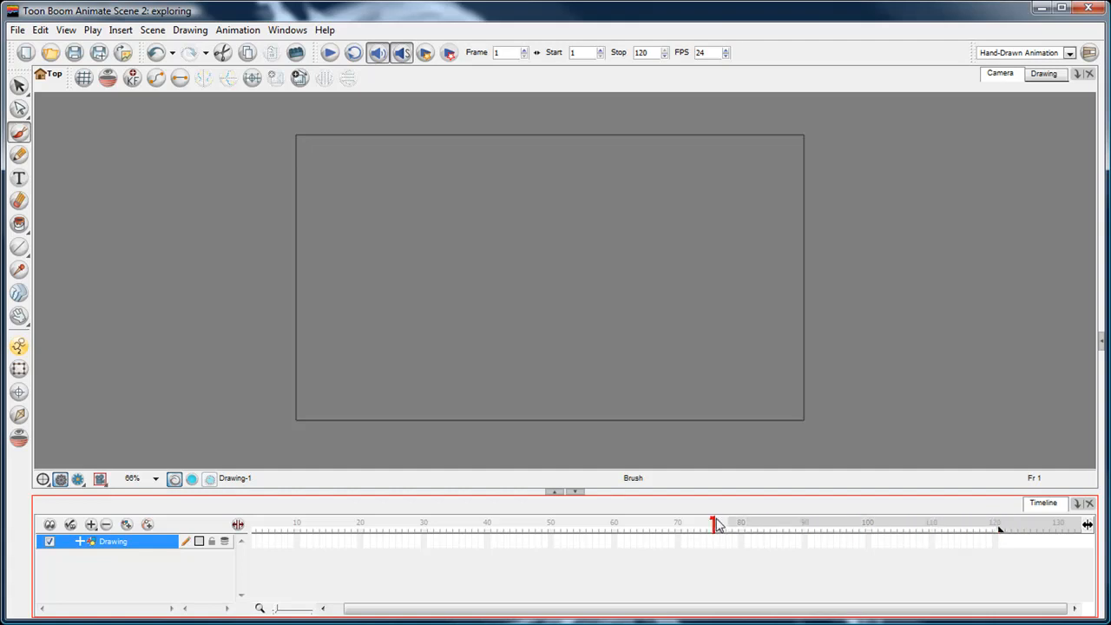
{"action": "left_click_drag", "start_coordinate": [716, 522], "coordinate": [618, 523]}
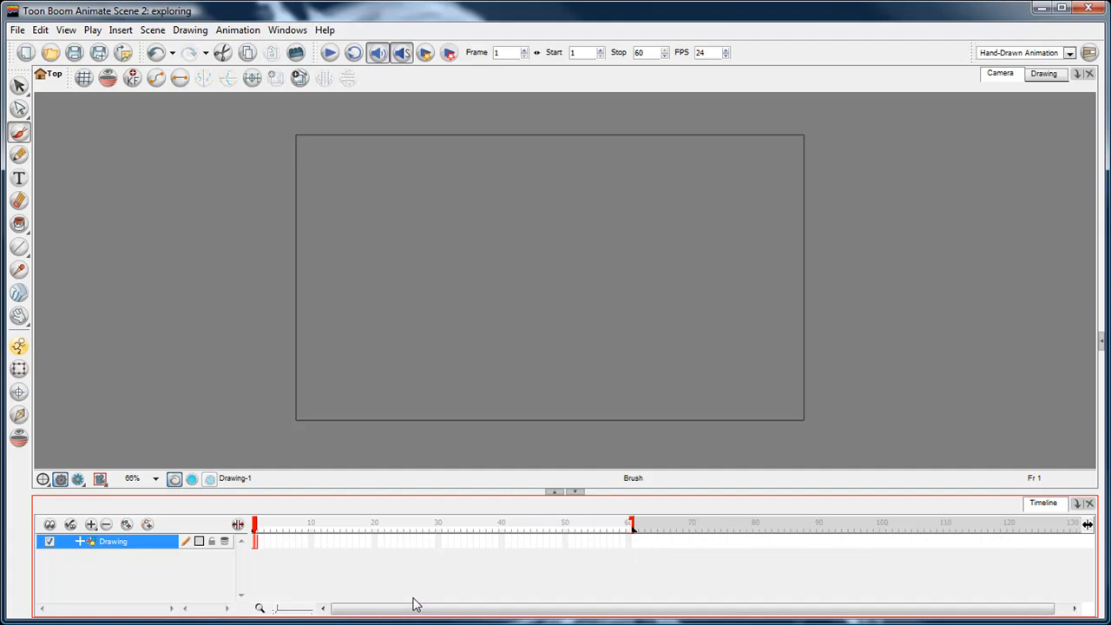
{"action": "mouse_move", "coordinate": [386, 589]}
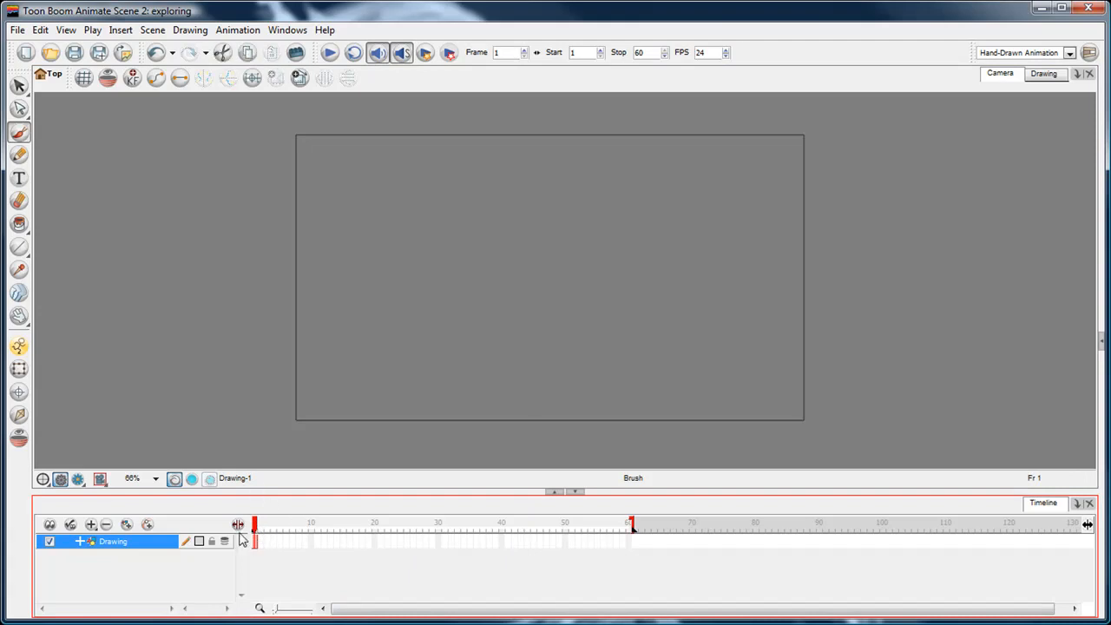
{"action": "mouse_move", "coordinate": [408, 504]}
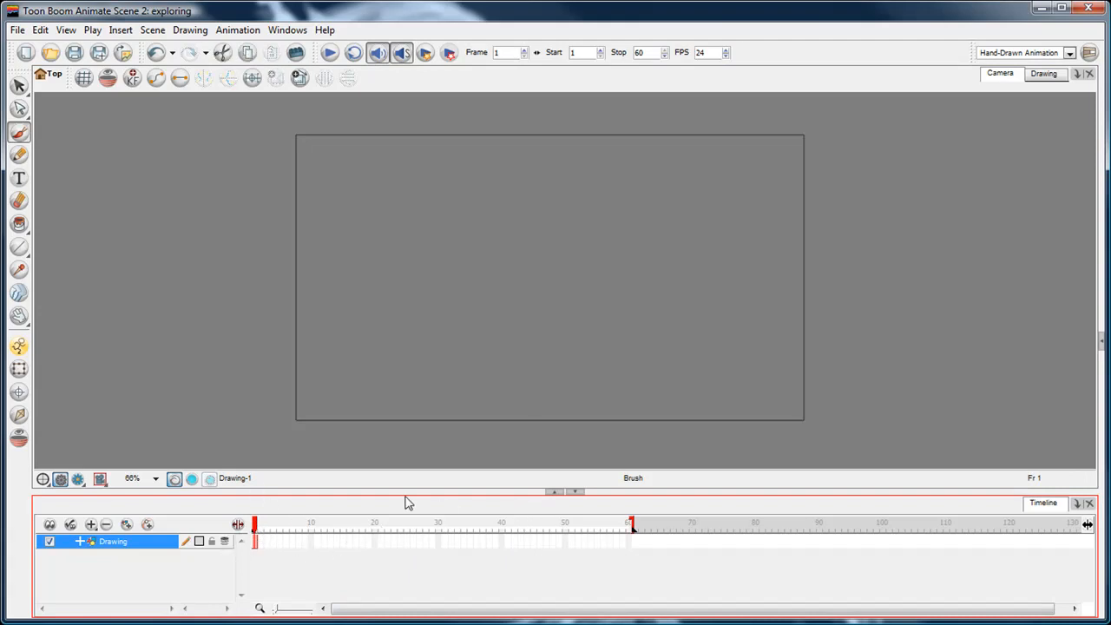
{"action": "left_click", "coordinate": [275, 528]}
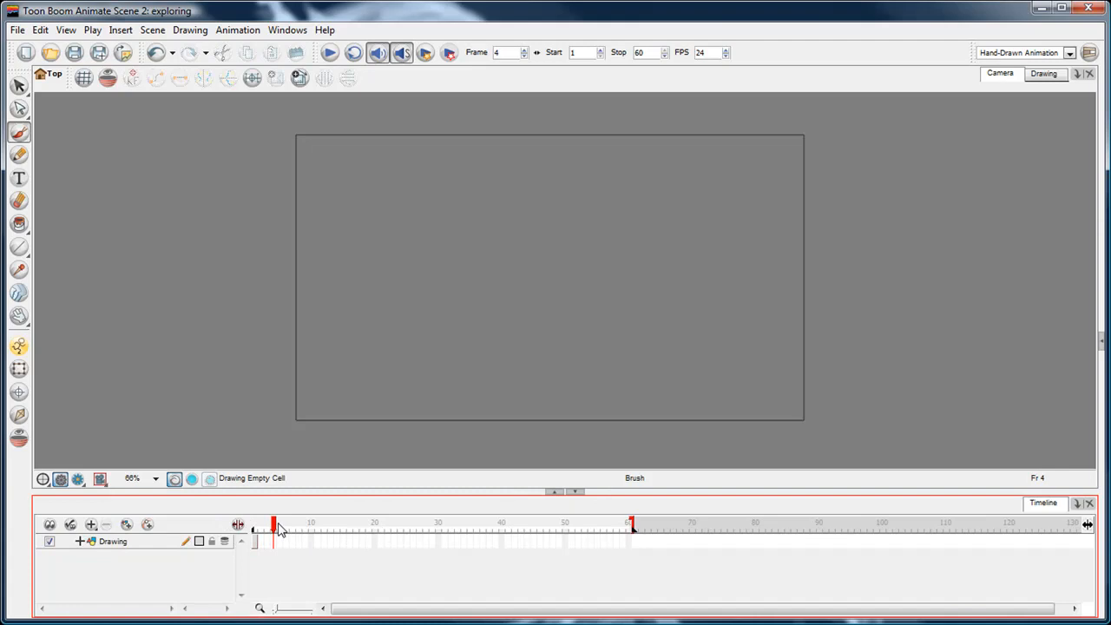
{"action": "left_click", "coordinate": [257, 530]}
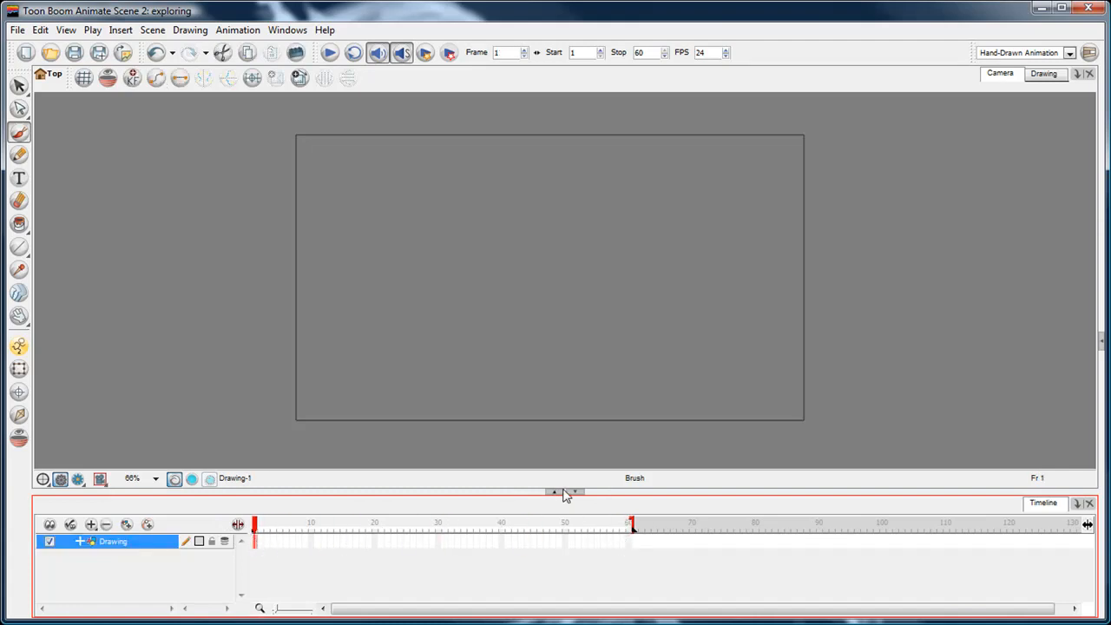
{"action": "mouse_move", "coordinate": [399, 530]}
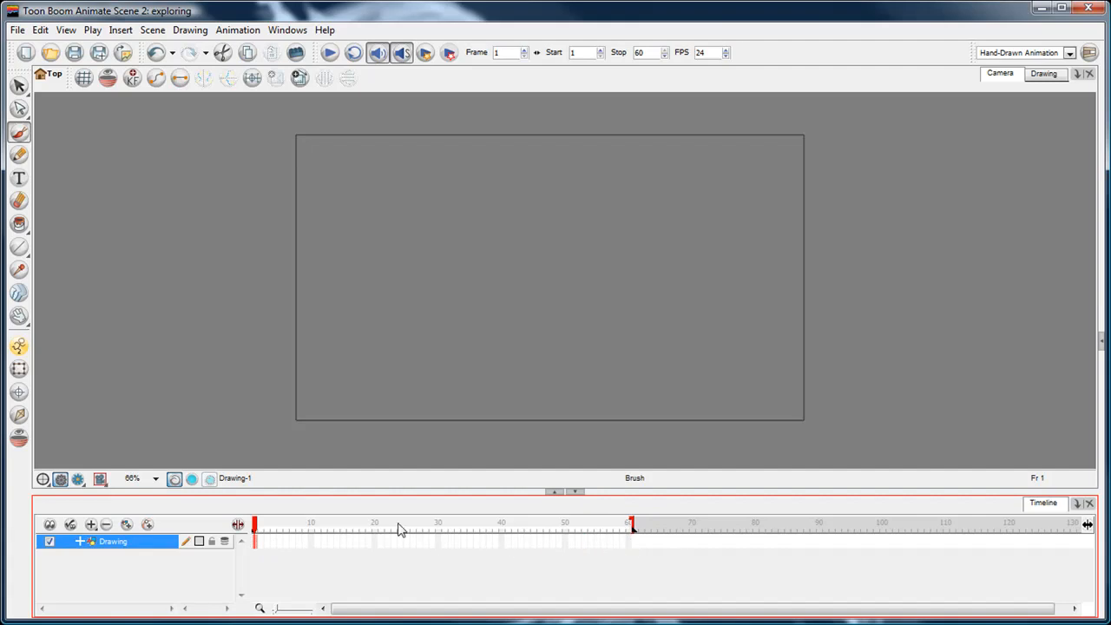
{"action": "left_click", "coordinate": [501, 521]}
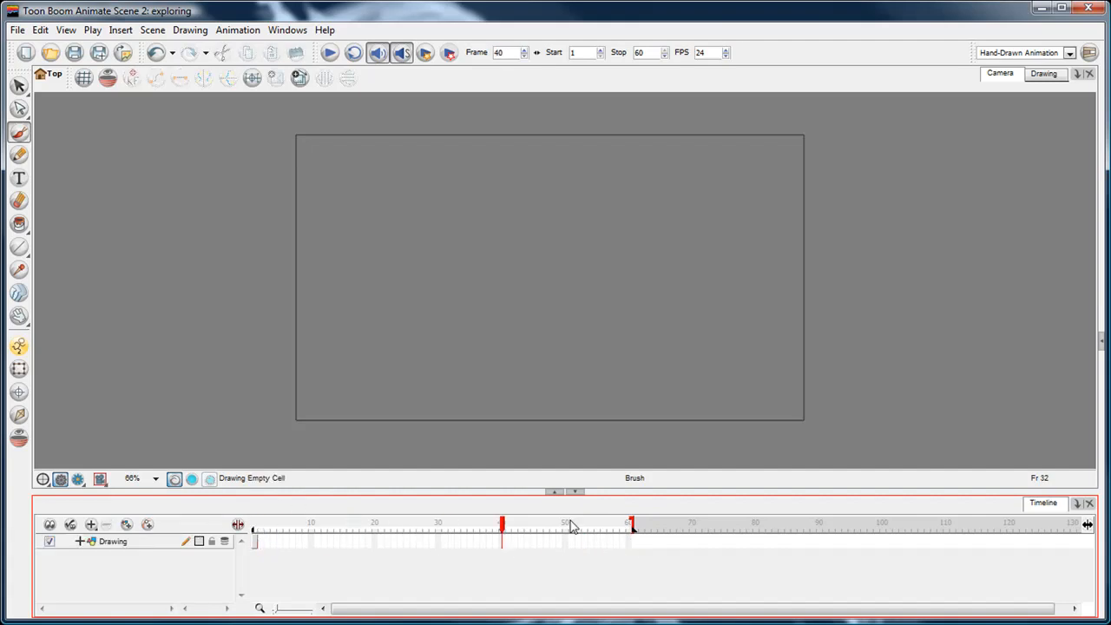
{"action": "left_click", "coordinate": [255, 528]}
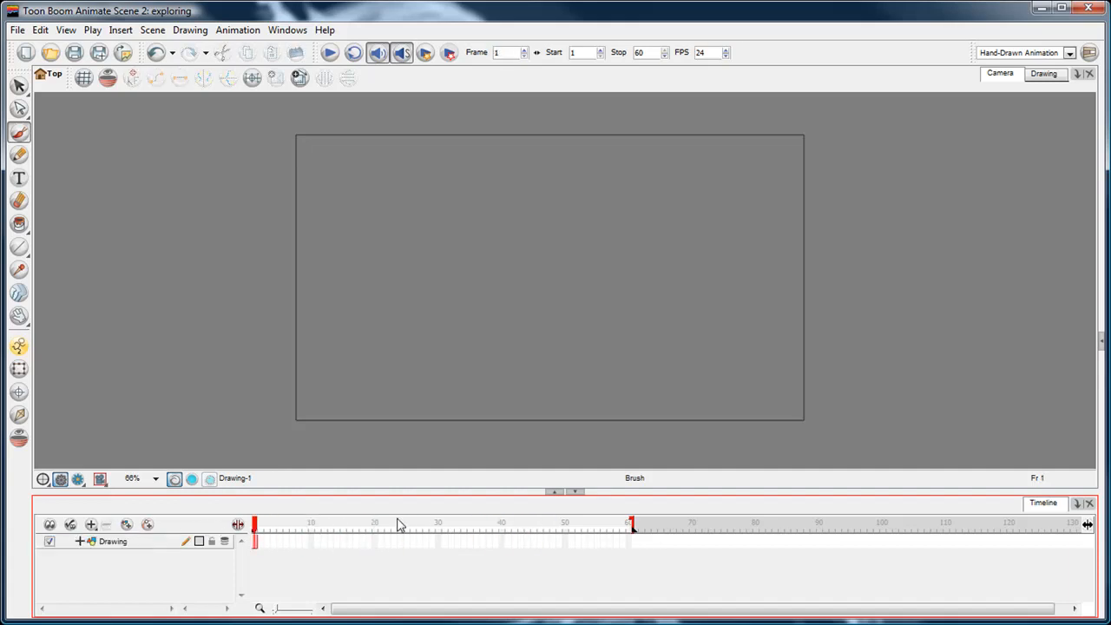
{"action": "left_click", "coordinate": [113, 542]}
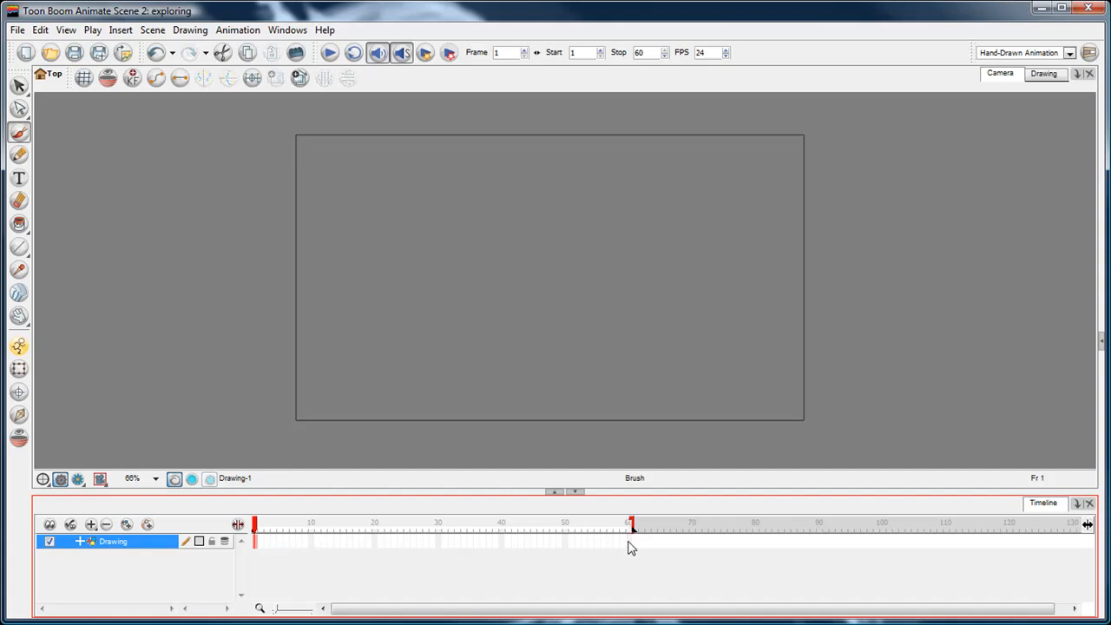
{"action": "left_click", "coordinate": [629, 525]}
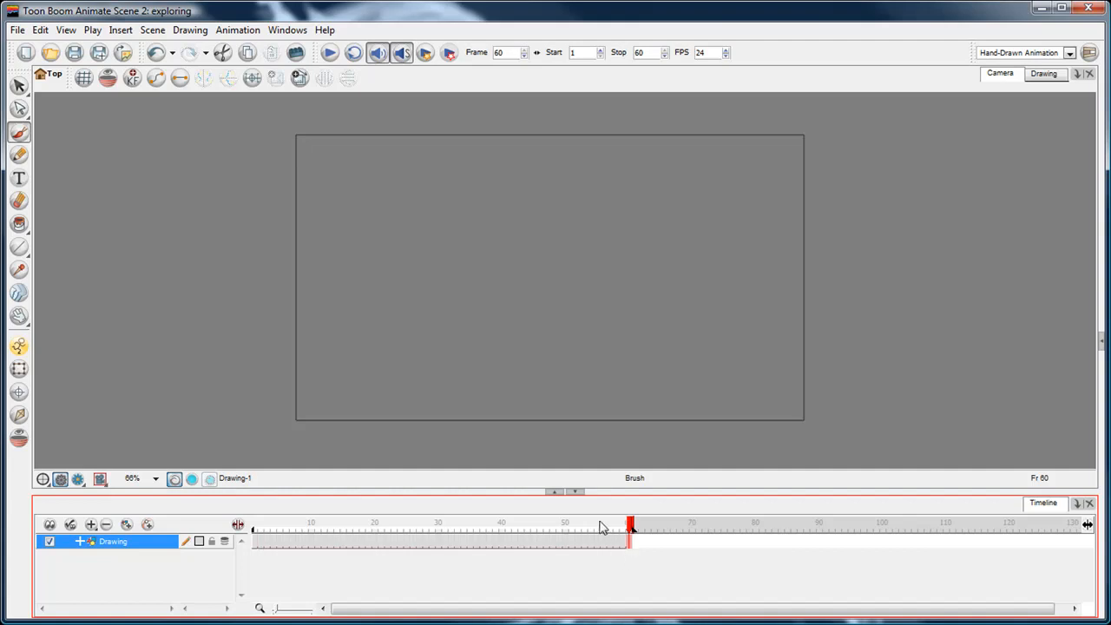
{"action": "left_click", "coordinate": [253, 528]}
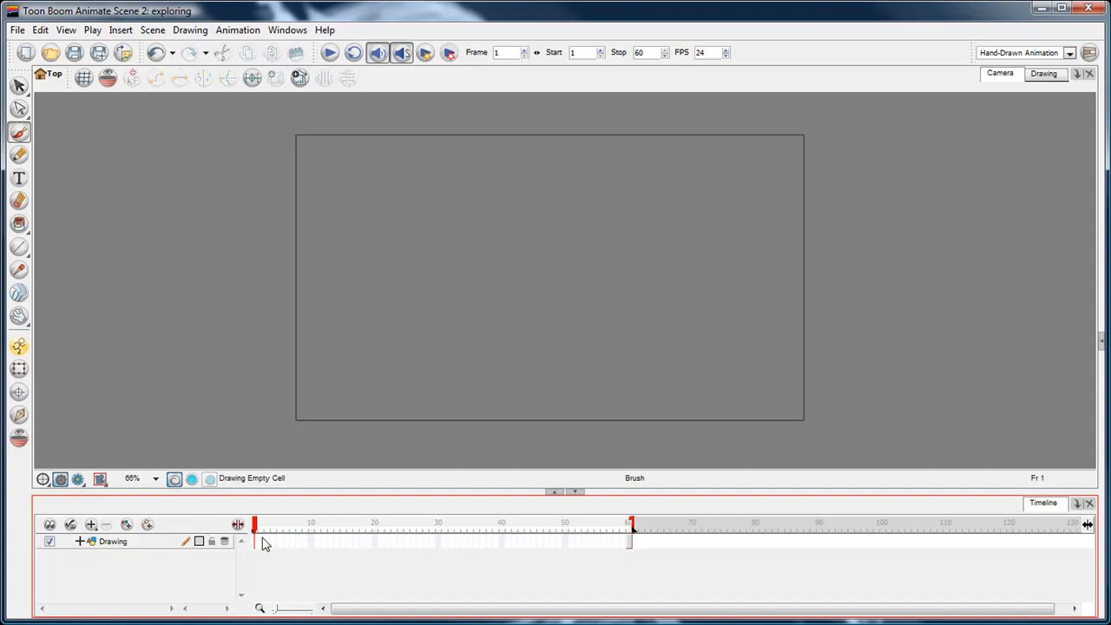
{"action": "mouse_move", "coordinate": [271, 549]}
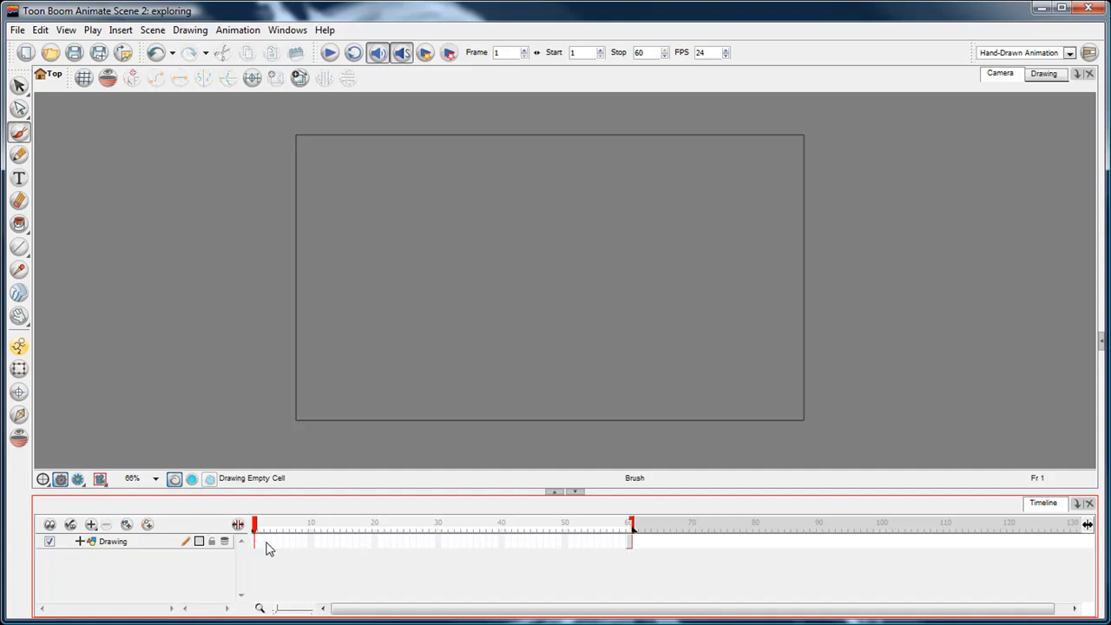
{"action": "left_click", "coordinate": [111, 542]}
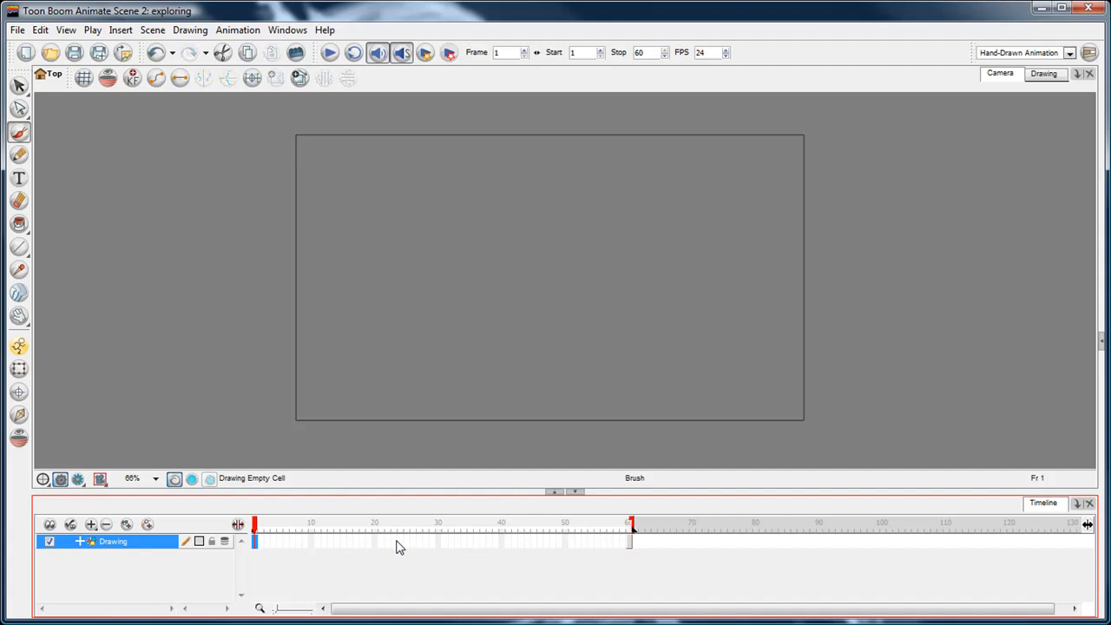
{"action": "left_click", "coordinate": [392, 528]}
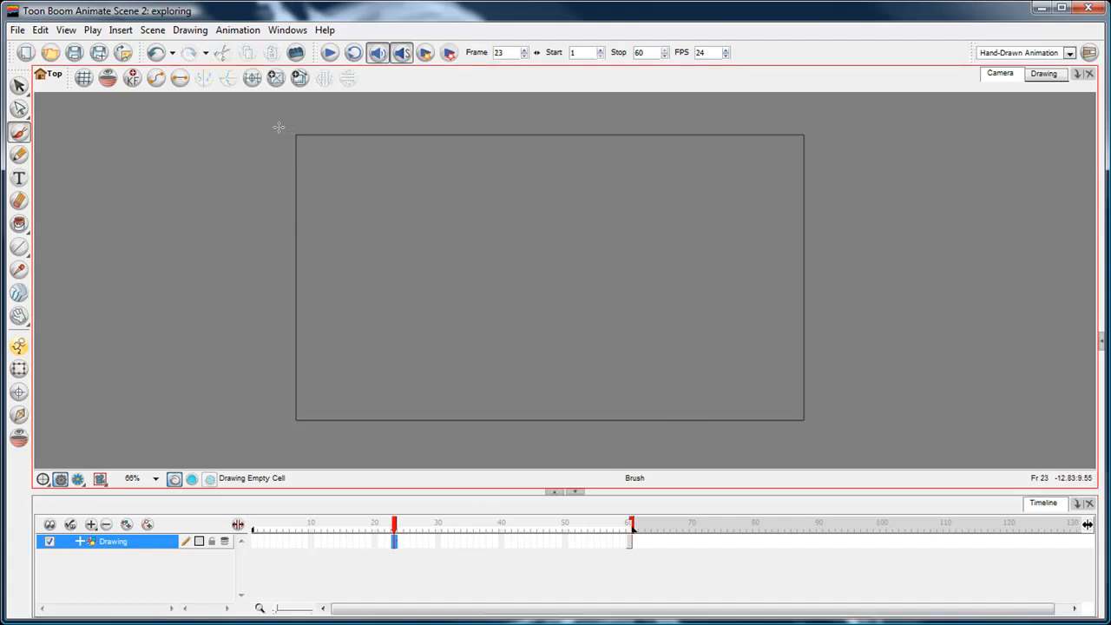
Extend the black drawing's exposure from around frame 21 across more frames of the Drawing layer
{"action": "left_click_drag", "start_coordinate": [280, 125], "coordinate": [832, 125]}
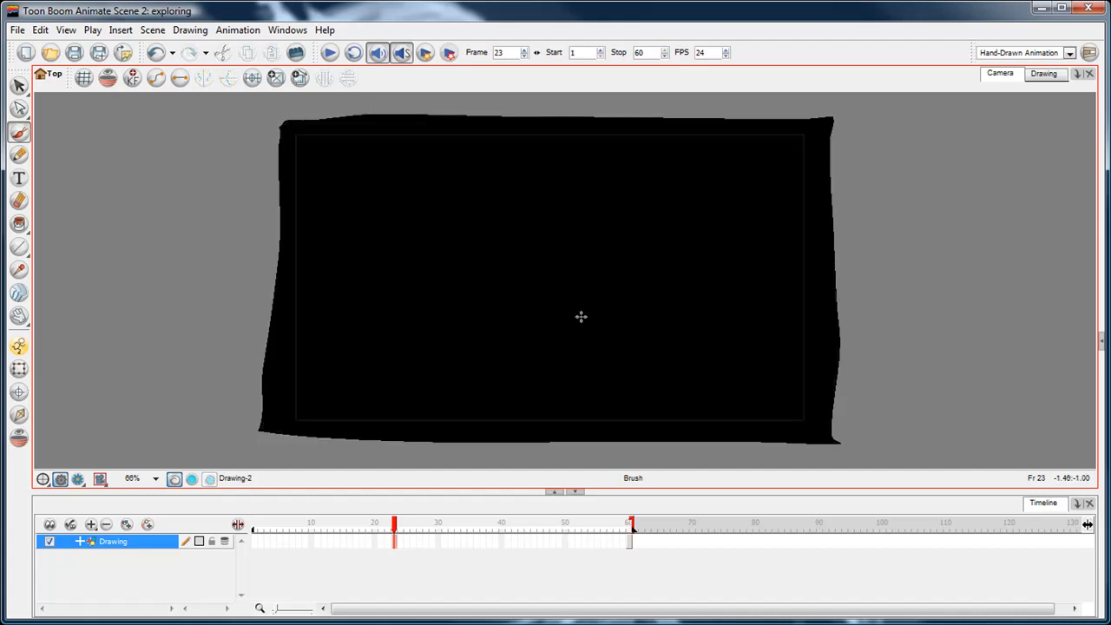
{"action": "left_click", "coordinate": [375, 528]}
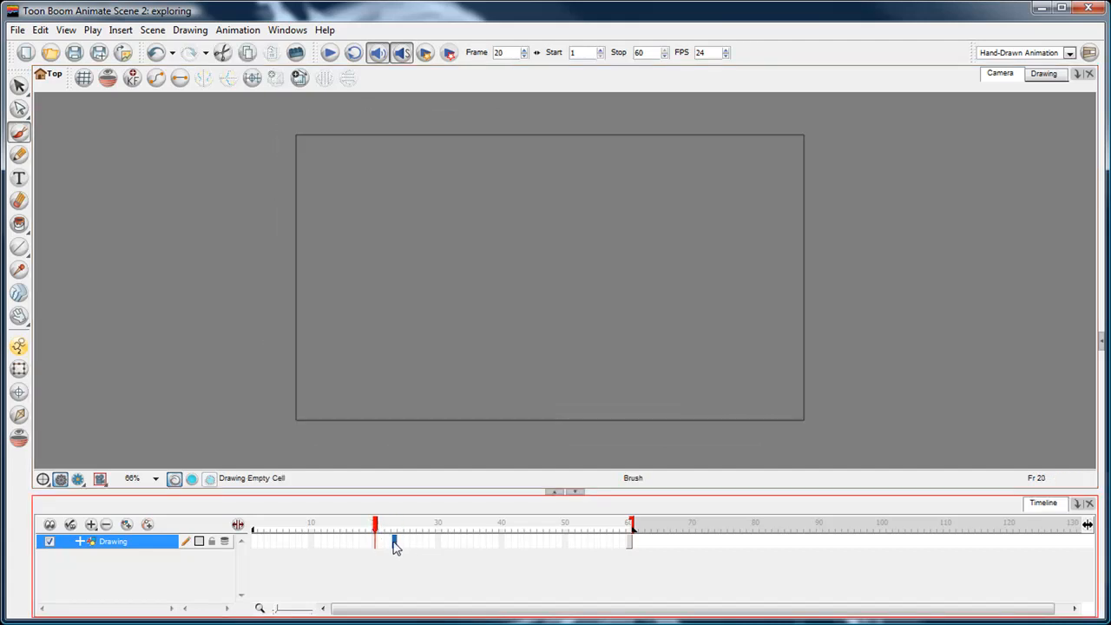
{"action": "left_click", "coordinate": [382, 524]}
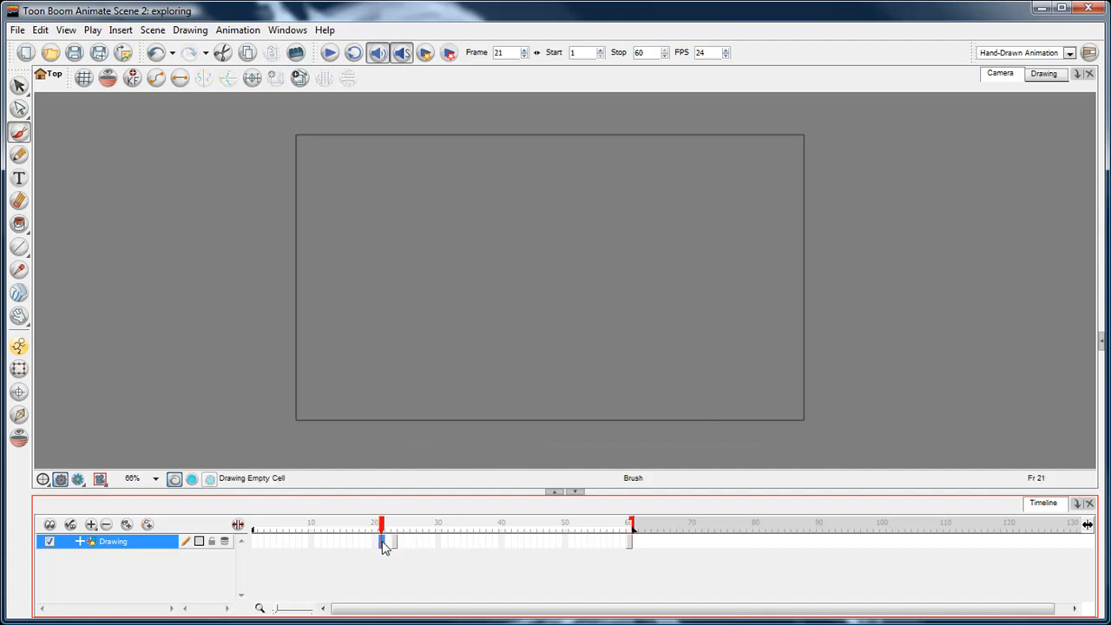
{"action": "left_click_drag", "start_coordinate": [383, 530], "coordinate": [393, 530]}
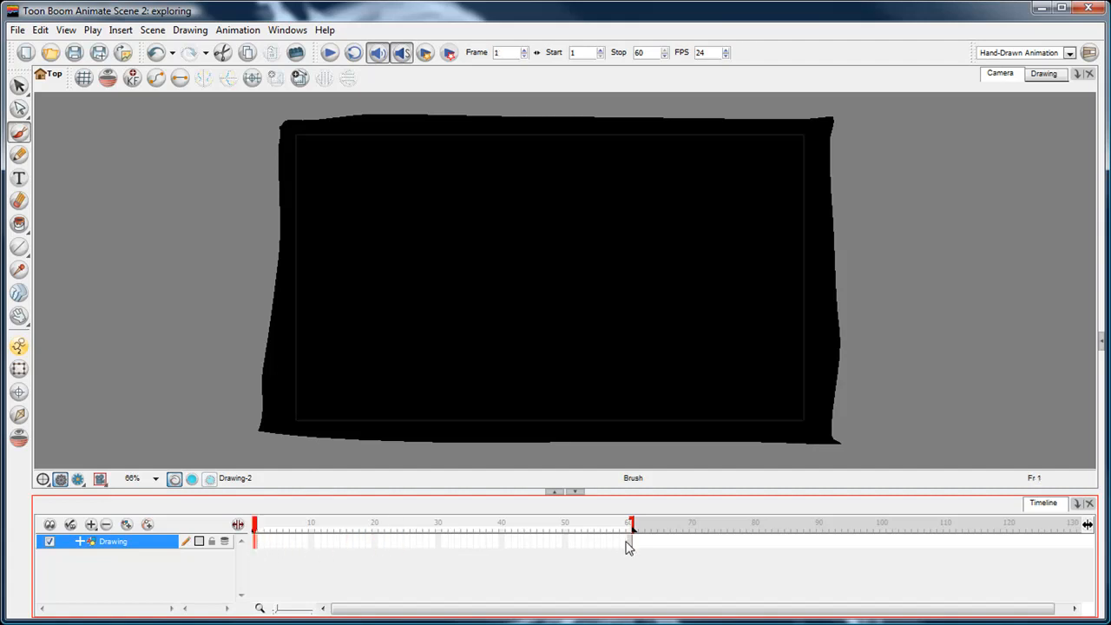
Select the painted drawing's frames on the Drawing layer to move them onto the backgound layer
{"action": "left_click", "coordinate": [630, 528]}
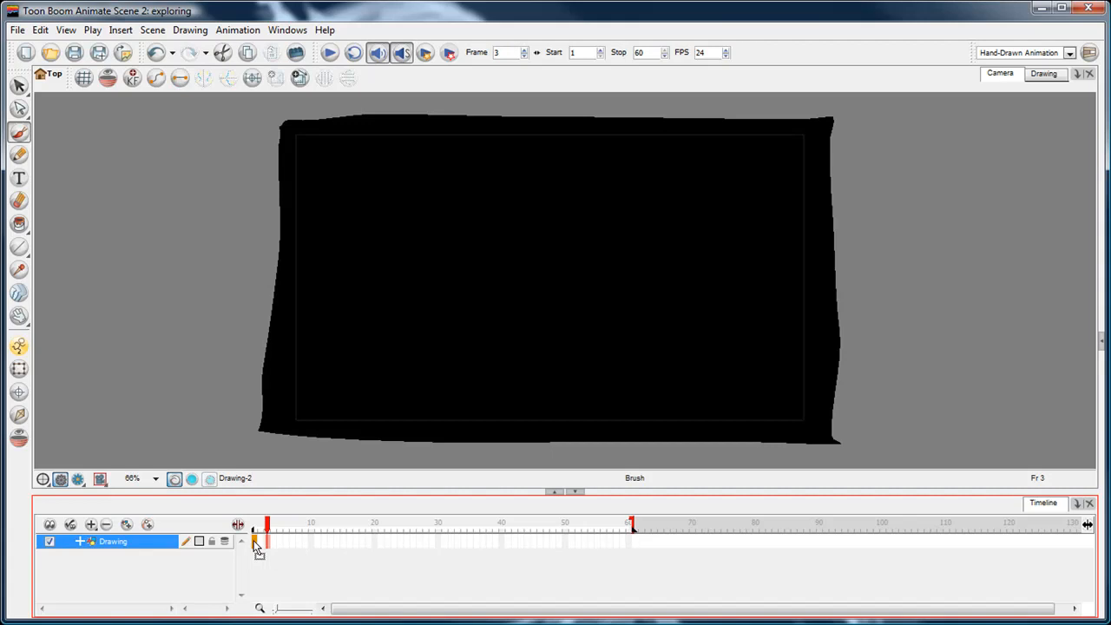
{"action": "left_click_drag", "start_coordinate": [267, 530], "coordinate": [293, 530]}
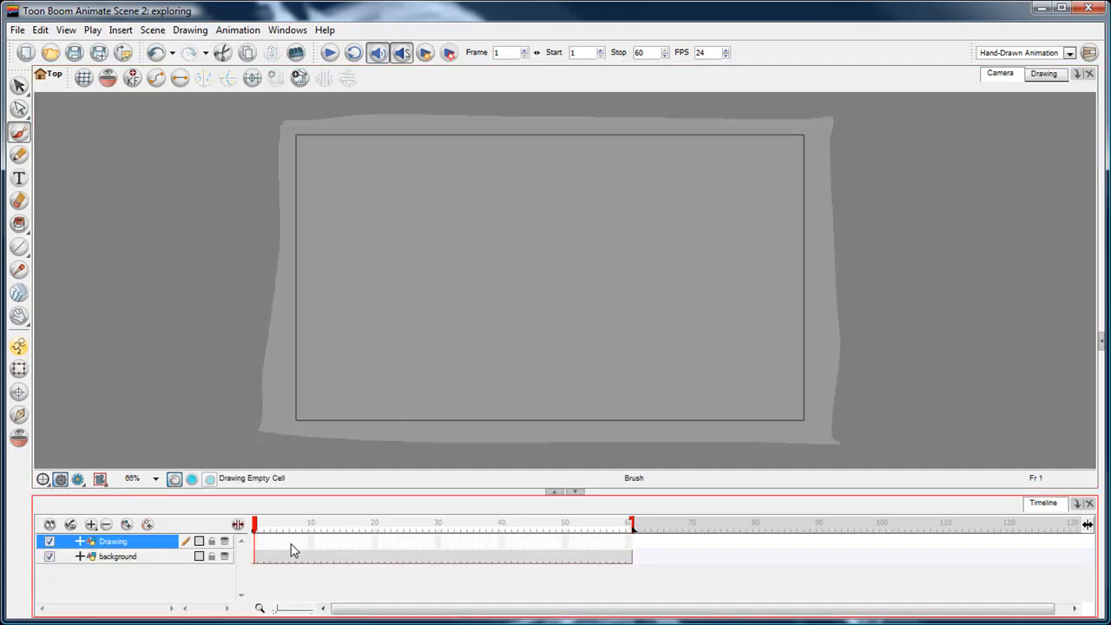
{"action": "left_click", "coordinate": [261, 525]}
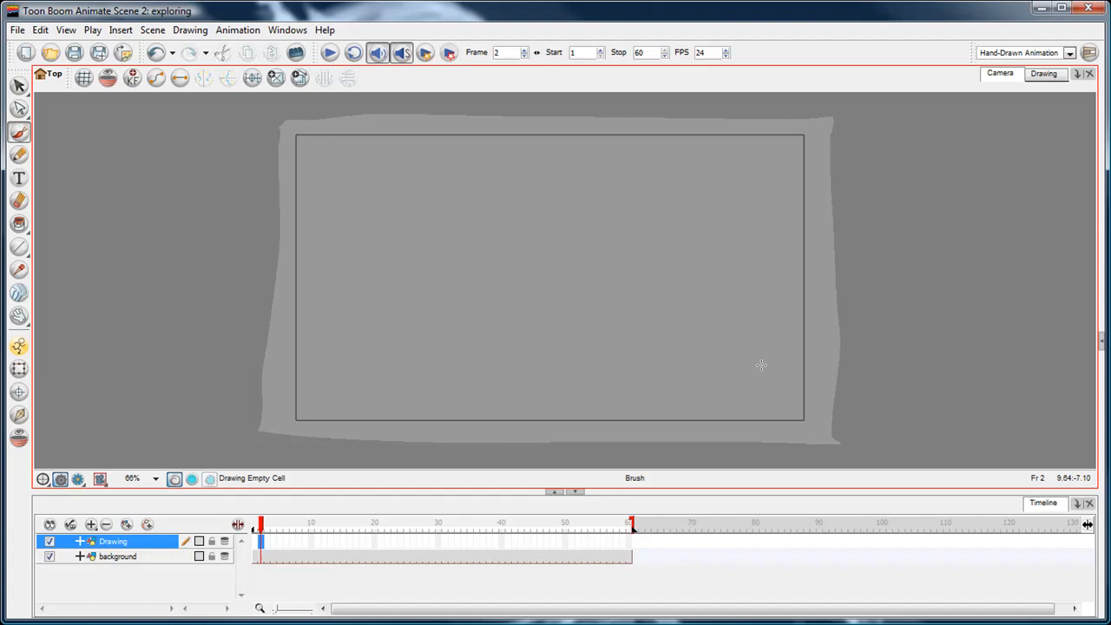
{"action": "mouse_move", "coordinate": [827, 330]}
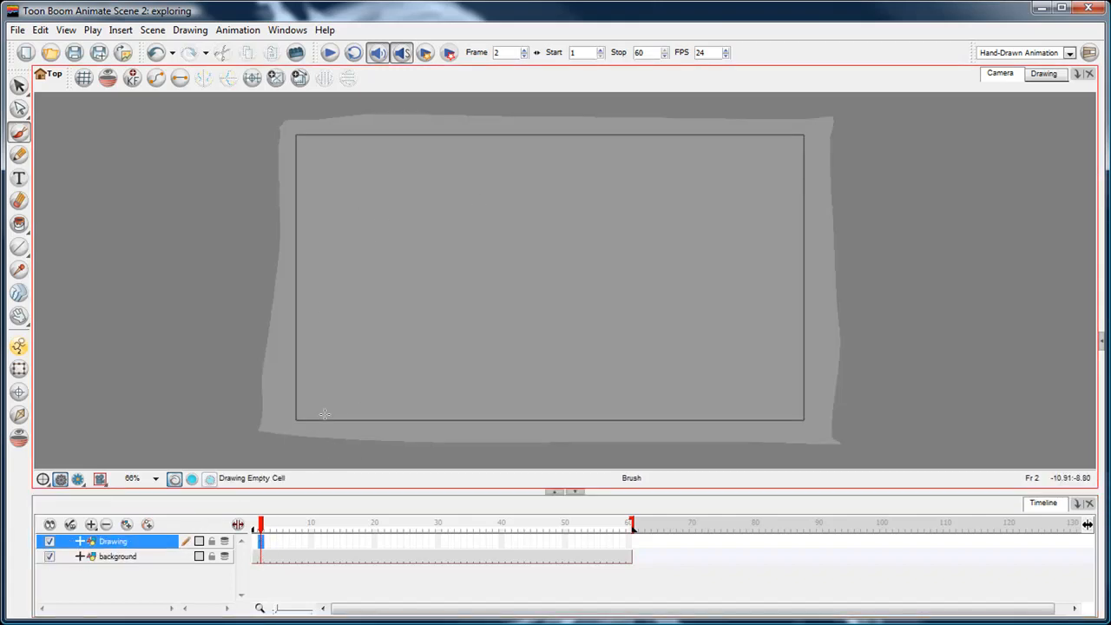
{"action": "mouse_move", "coordinate": [328, 477]}
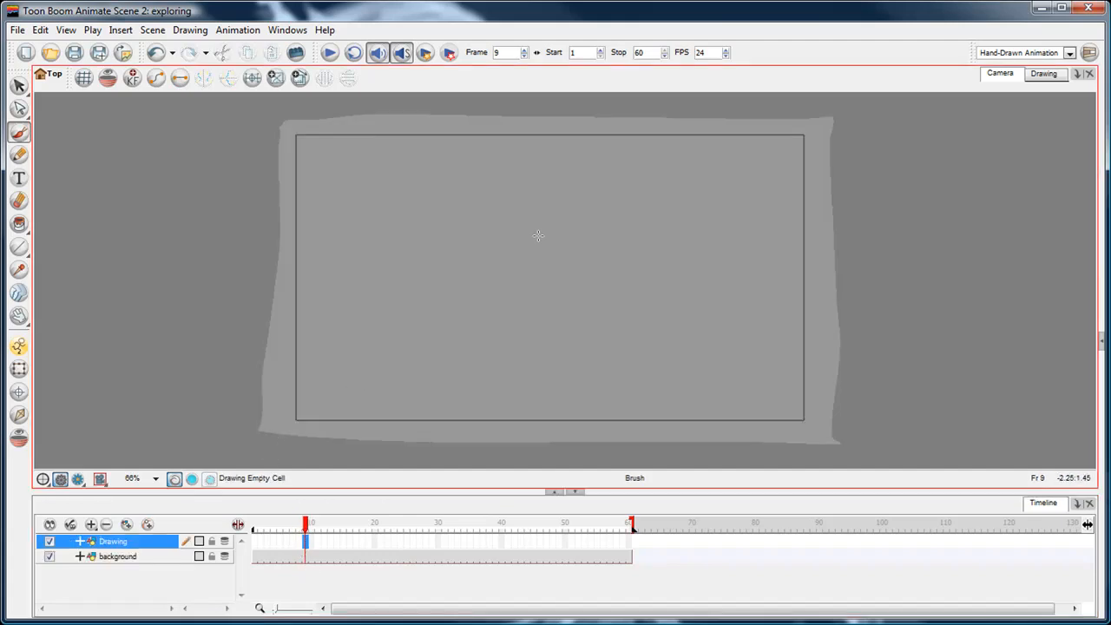
{"action": "mouse_move", "coordinate": [486, 222]}
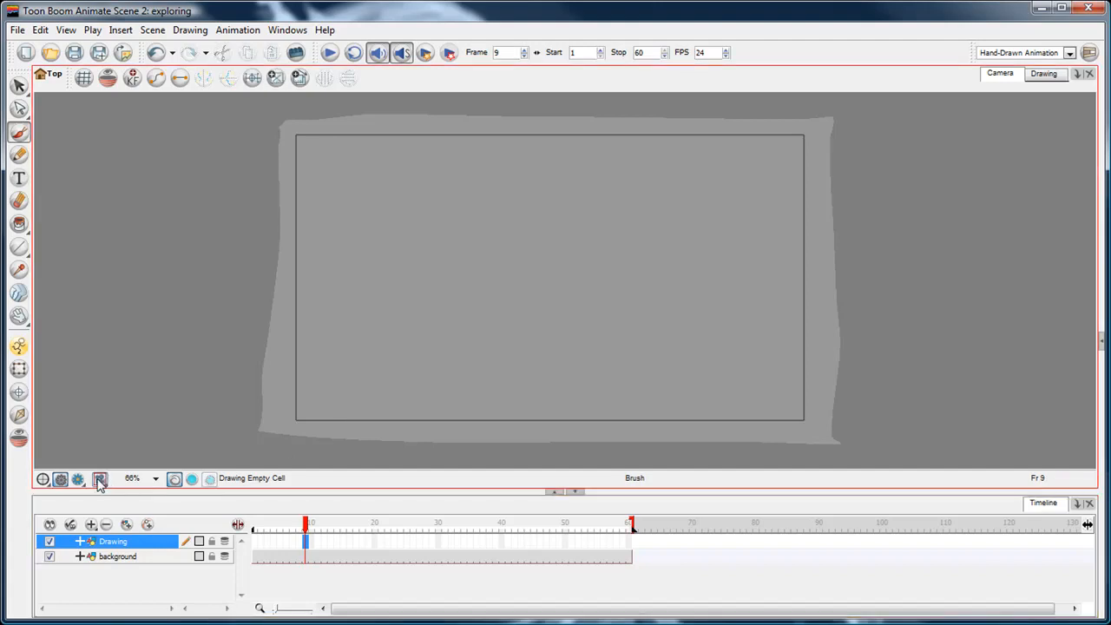
Turn off the light table, select the black background drawing and browse the palette colours
{"action": "left_click", "coordinate": [99, 480]}
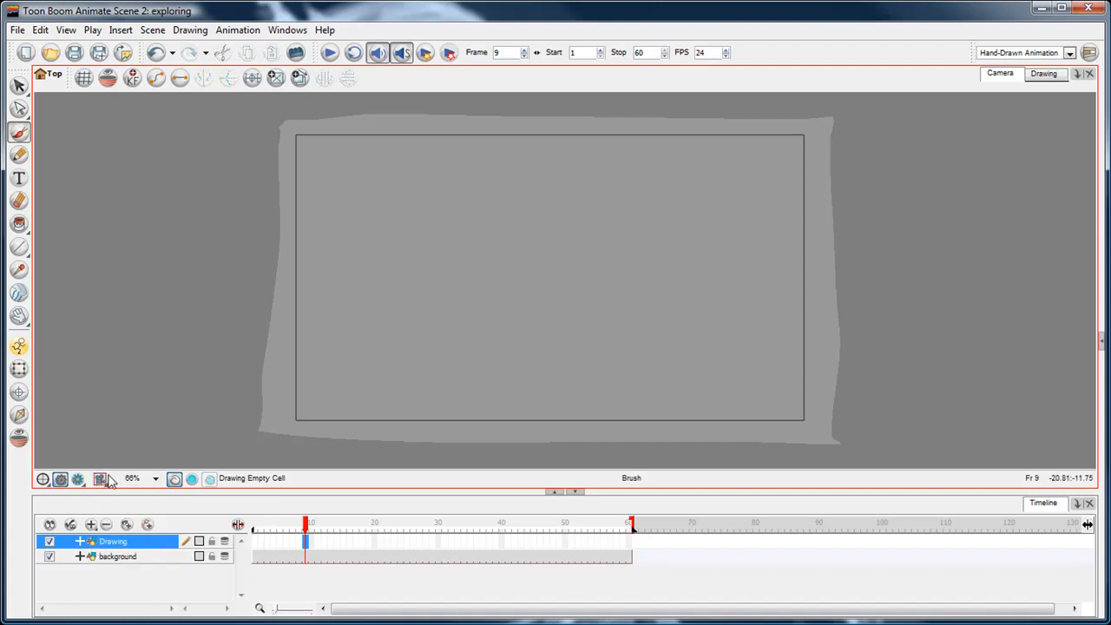
{"action": "left_click", "coordinate": [299, 528]}
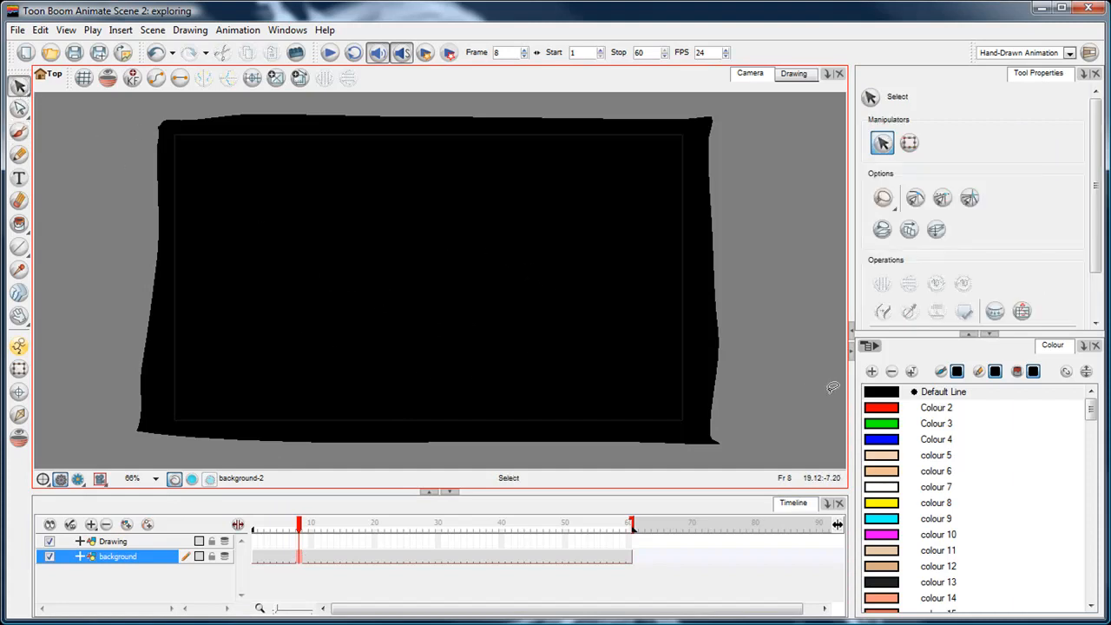
{"action": "left_click", "coordinate": [945, 393]}
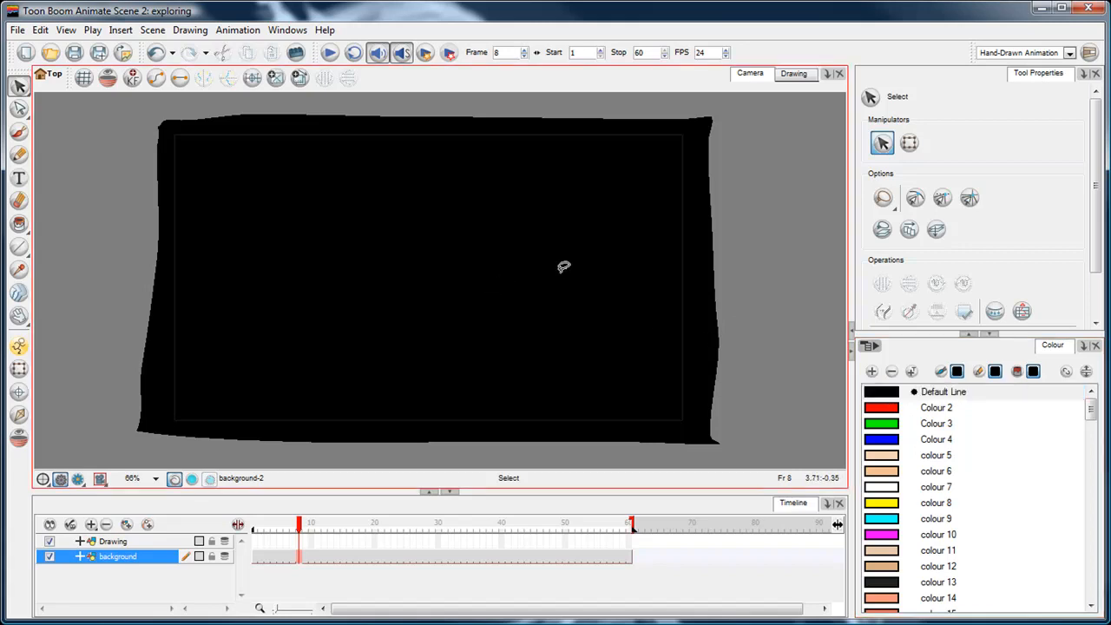
{"action": "left_click", "coordinate": [945, 393]}
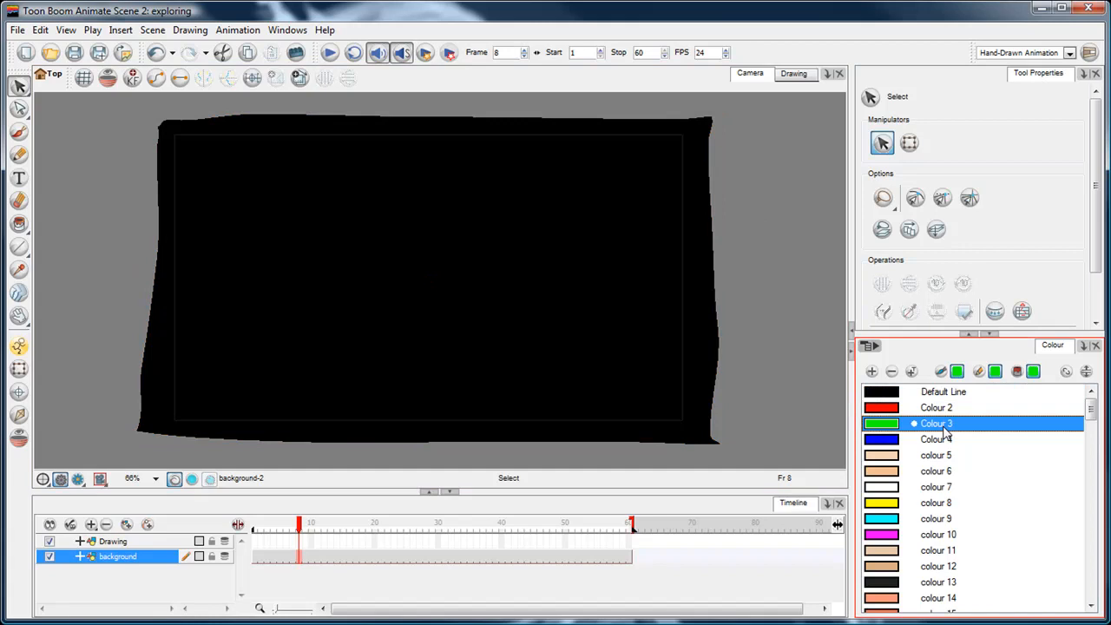
{"action": "left_click", "coordinate": [943, 393]}
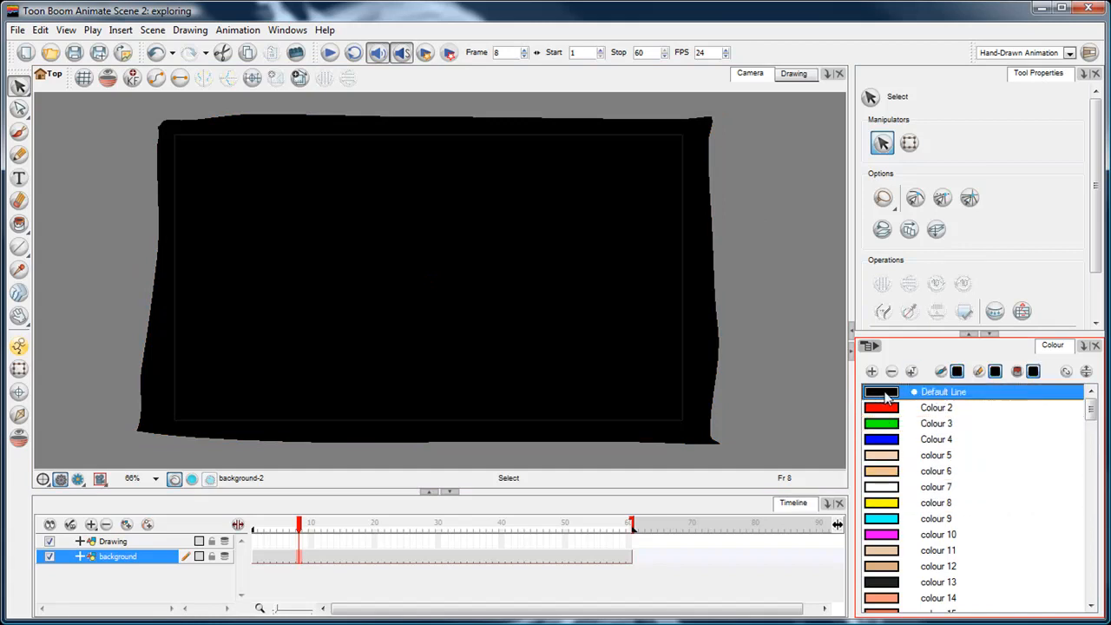
Edit the Default Line swatch, moving the background colour from black toward a dark teal-blue
{"action": "double_click", "coordinate": [882, 392]}
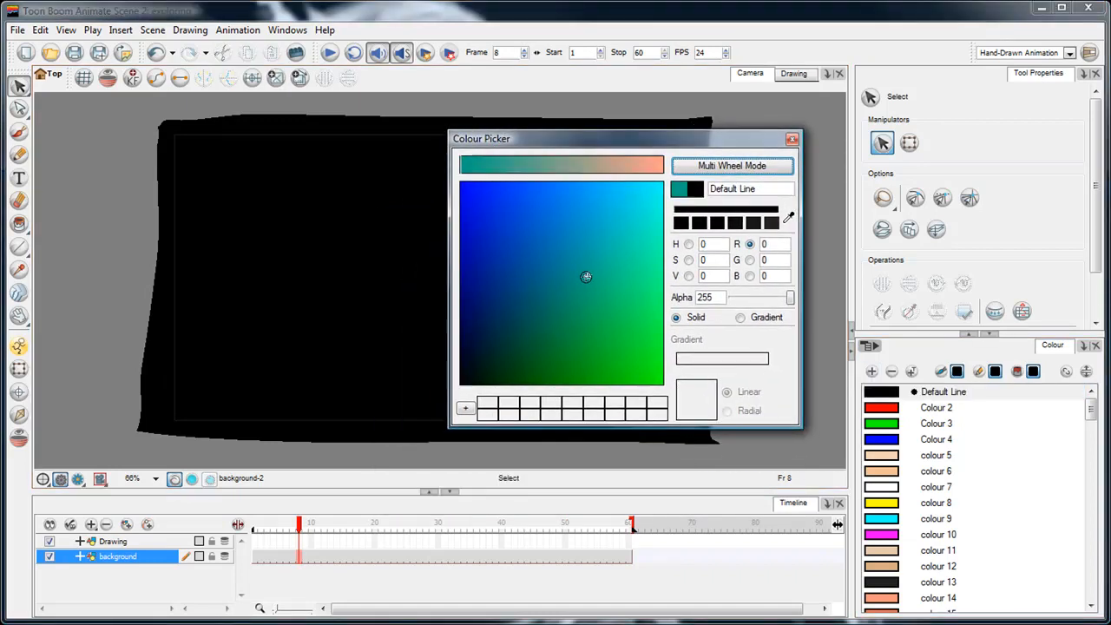
{"action": "left_click", "coordinate": [511, 326]}
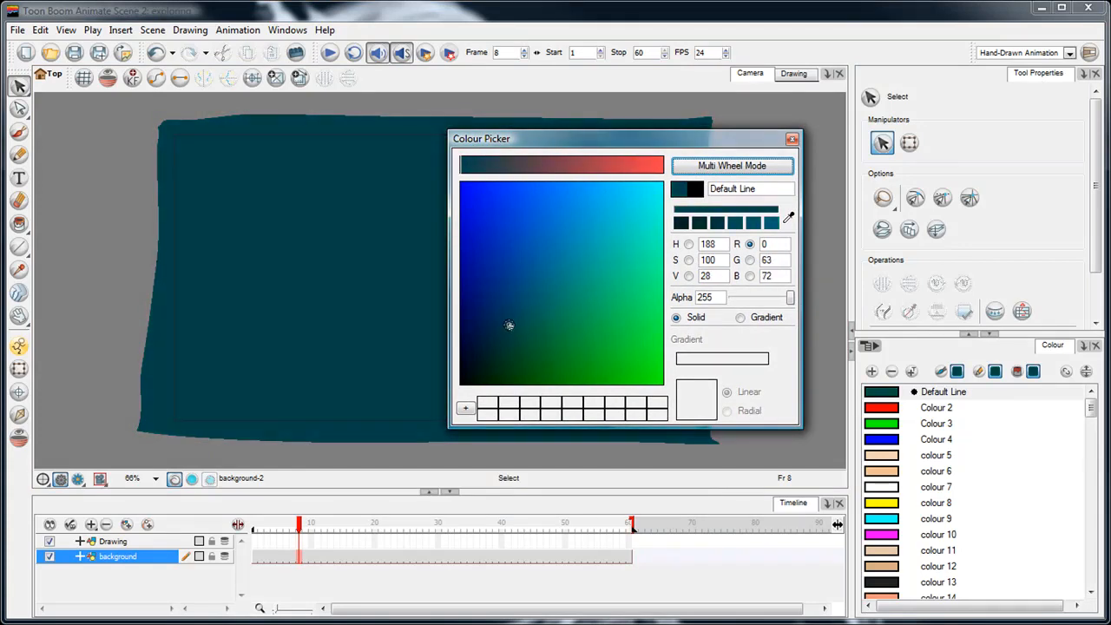
{"action": "left_click", "coordinate": [516, 321]}
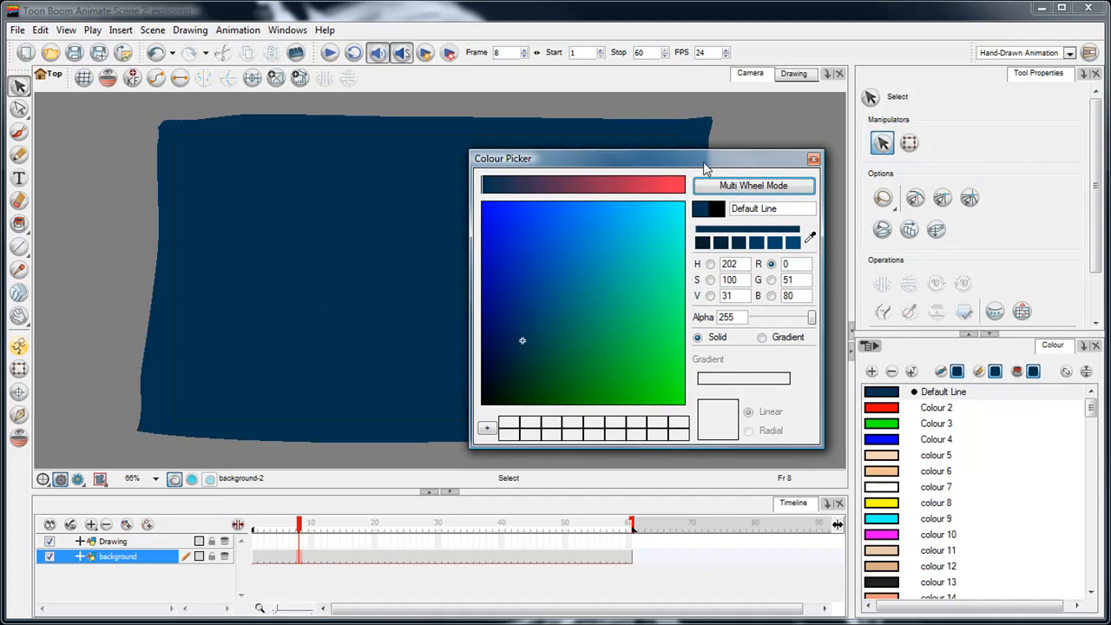
{"action": "left_click_drag", "start_coordinate": [703, 158], "coordinate": [688, 158]}
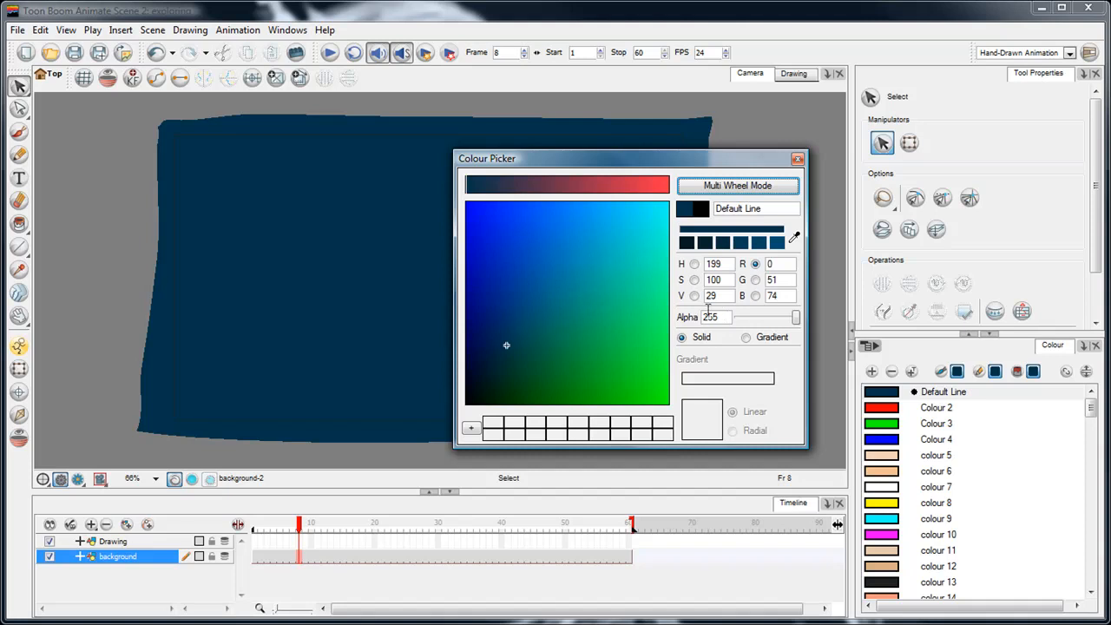
Fine-tune in Multi Wheel Mode to R 30, G 89, B 113 and close the picker
{"action": "left_click", "coordinate": [695, 279]}
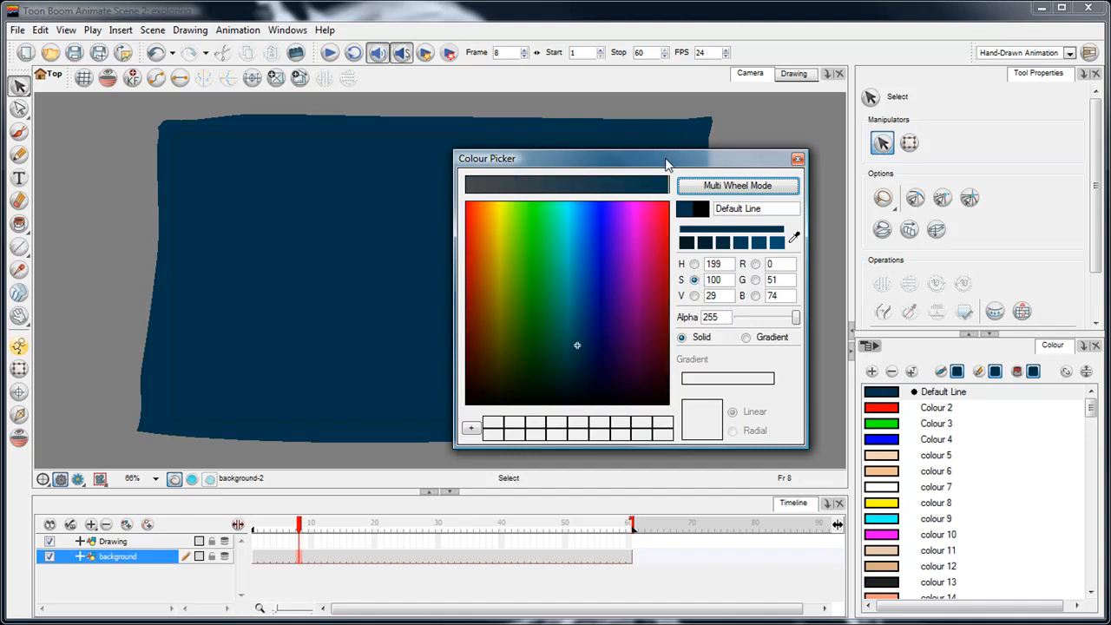
{"action": "left_click", "coordinate": [736, 184]}
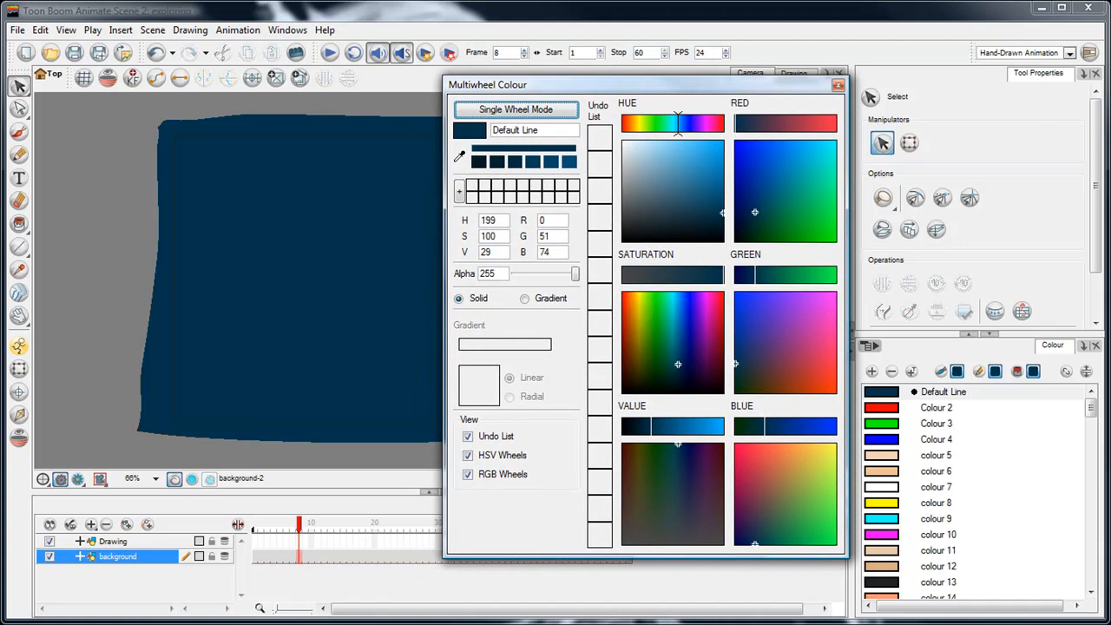
{"action": "left_click", "coordinate": [516, 110]}
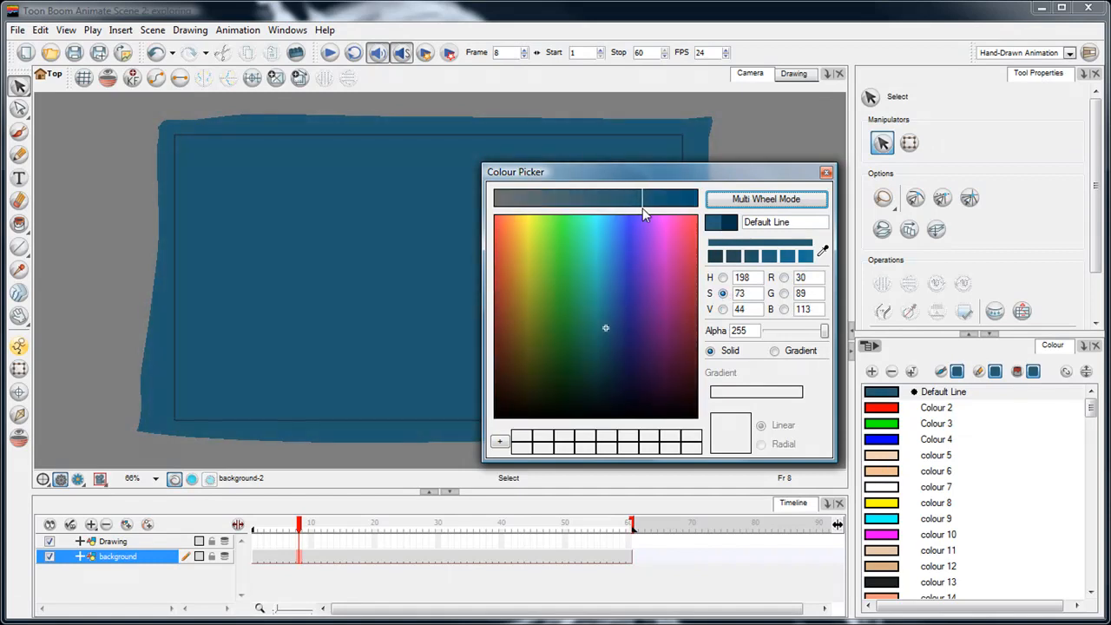
{"action": "left_click", "coordinate": [827, 172]}
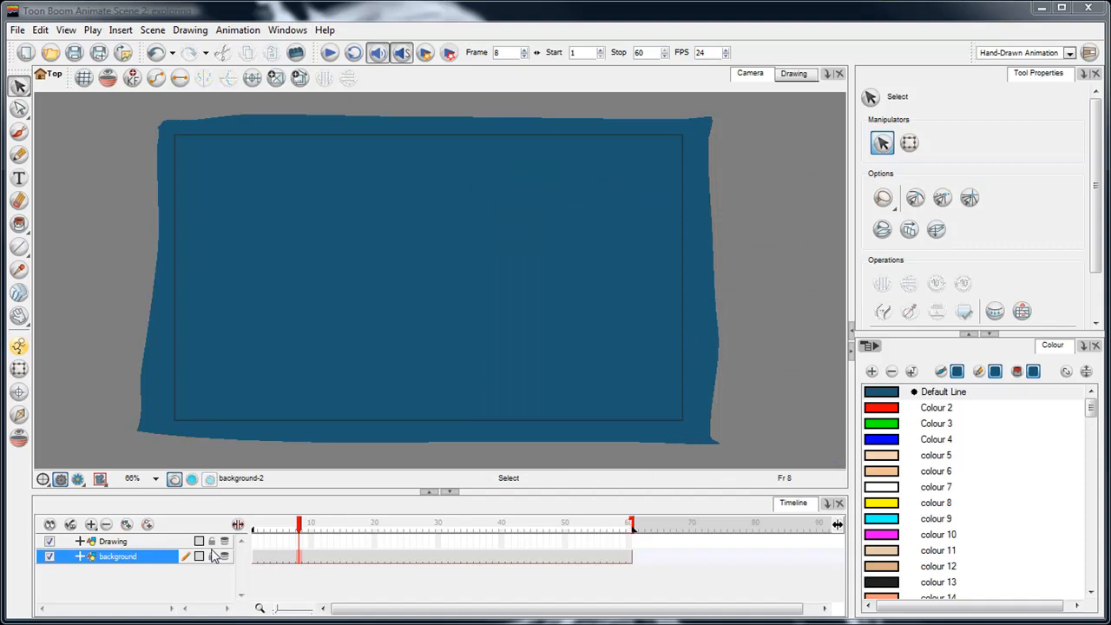
{"action": "mouse_move", "coordinate": [319, 410]}
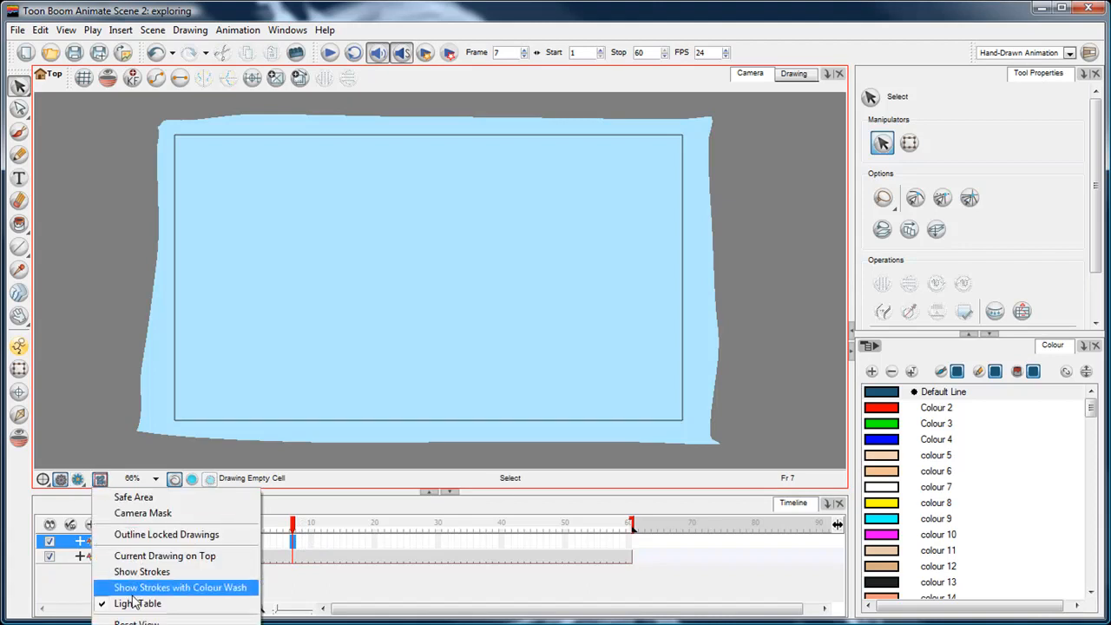
Turn off the colour wash on the background and switch to the Brush tool for the Drawing layer
{"action": "left_click", "coordinate": [181, 587]}
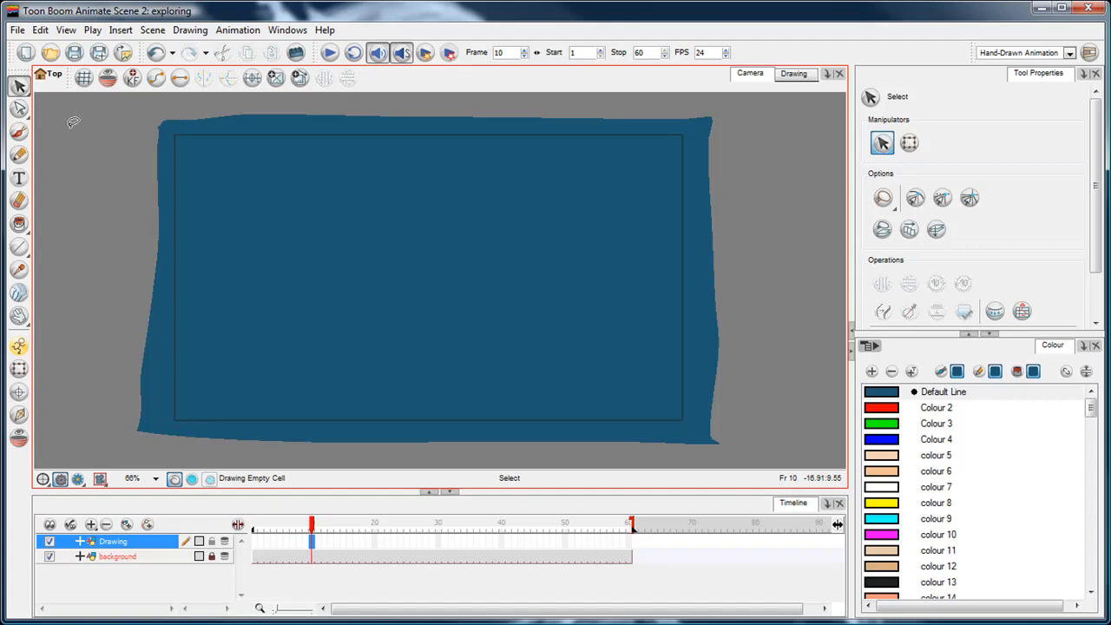
{"action": "left_click", "coordinate": [19, 132]}
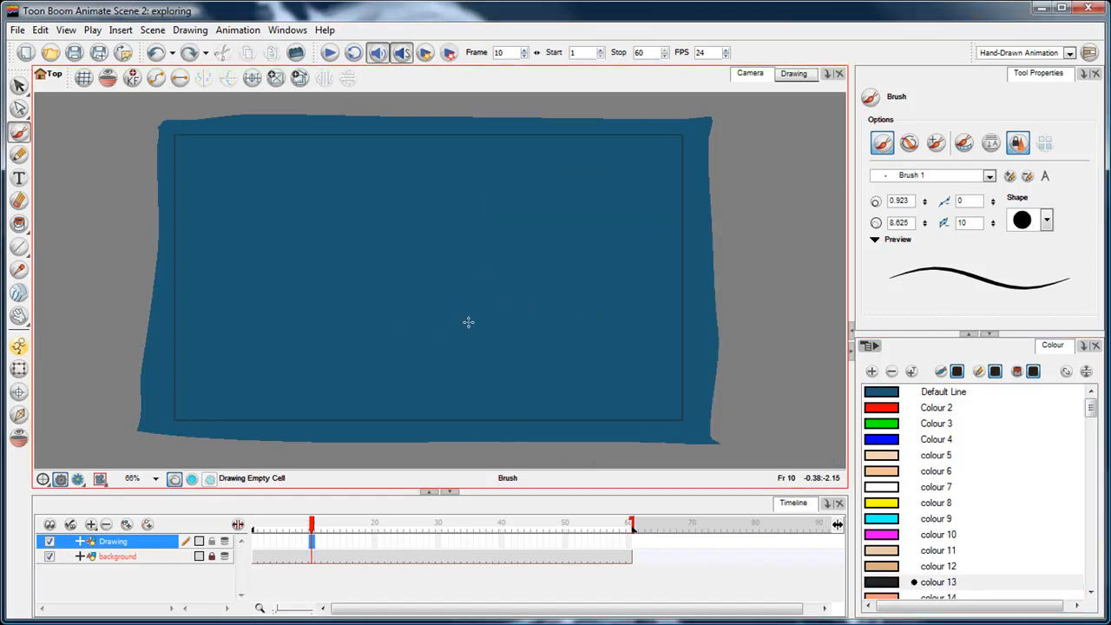
{"action": "mouse_move", "coordinate": [233, 410]}
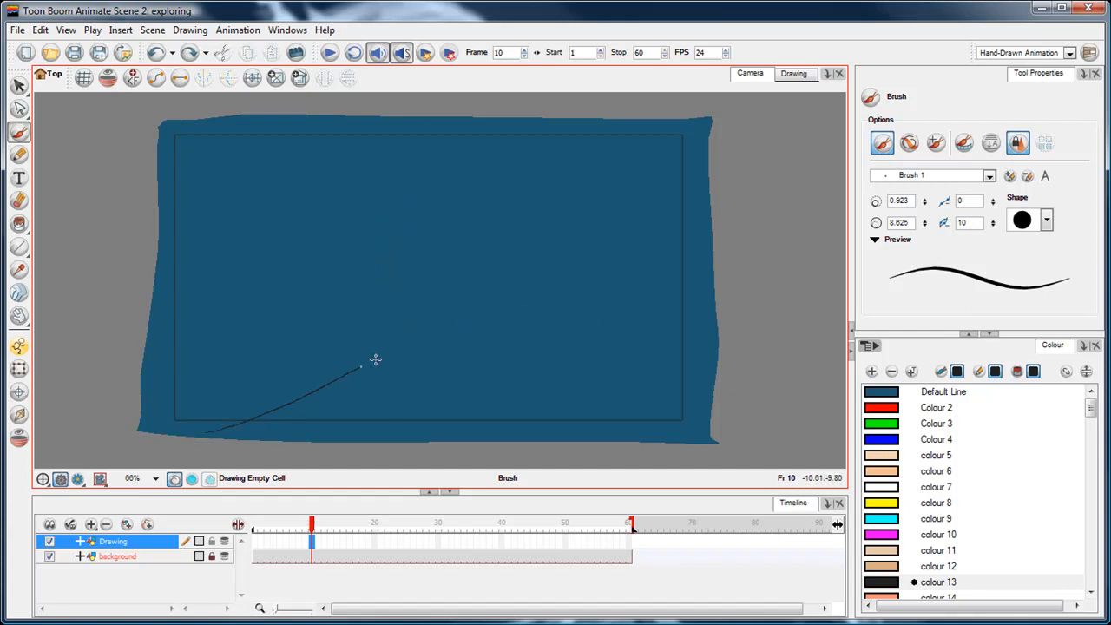
Brush a jagged ridge line from lower left up to a peak and close it down the right and bottom
{"action": "left_click_drag", "start_coordinate": [361, 368], "coordinate": [570, 250]}
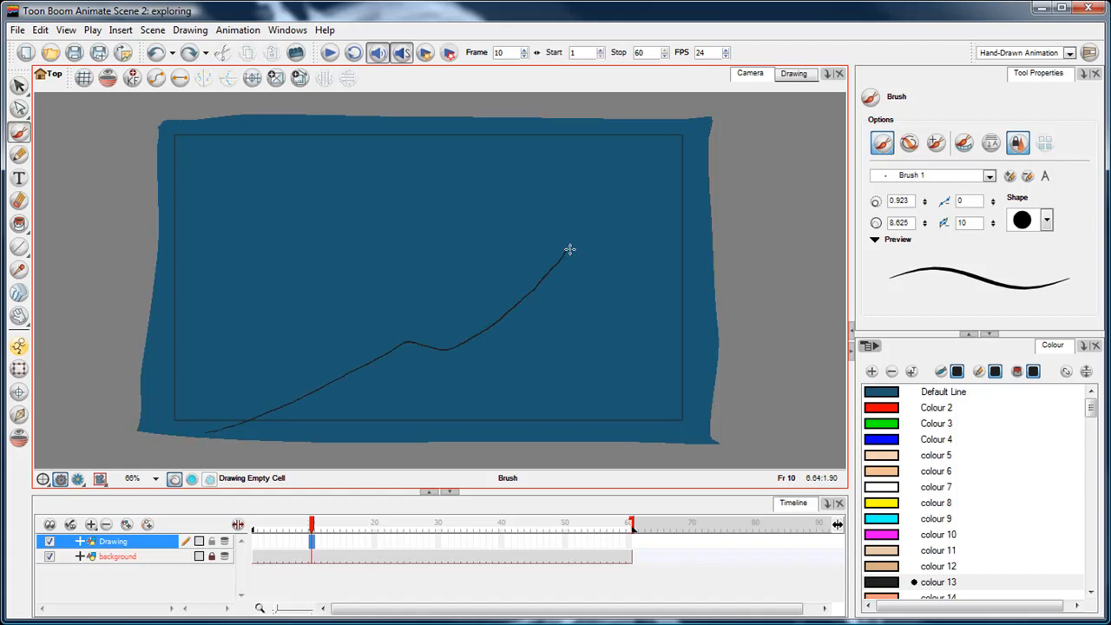
{"action": "left_click_drag", "start_coordinate": [569, 251], "coordinate": [650, 264]}
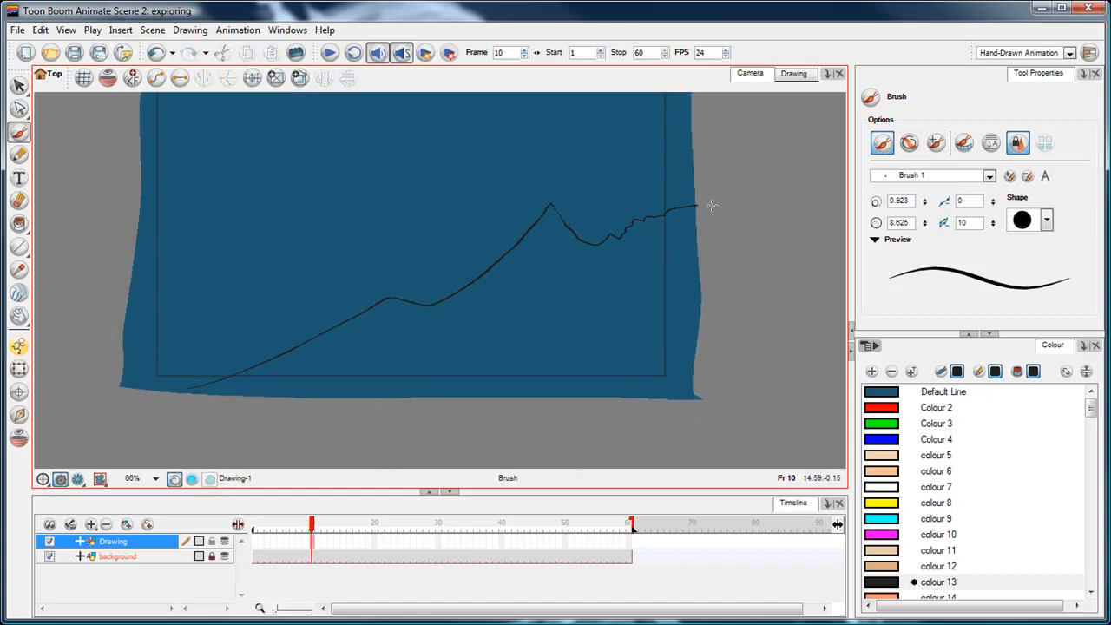
{"action": "left_click_drag", "start_coordinate": [698, 205], "coordinate": [716, 431]}
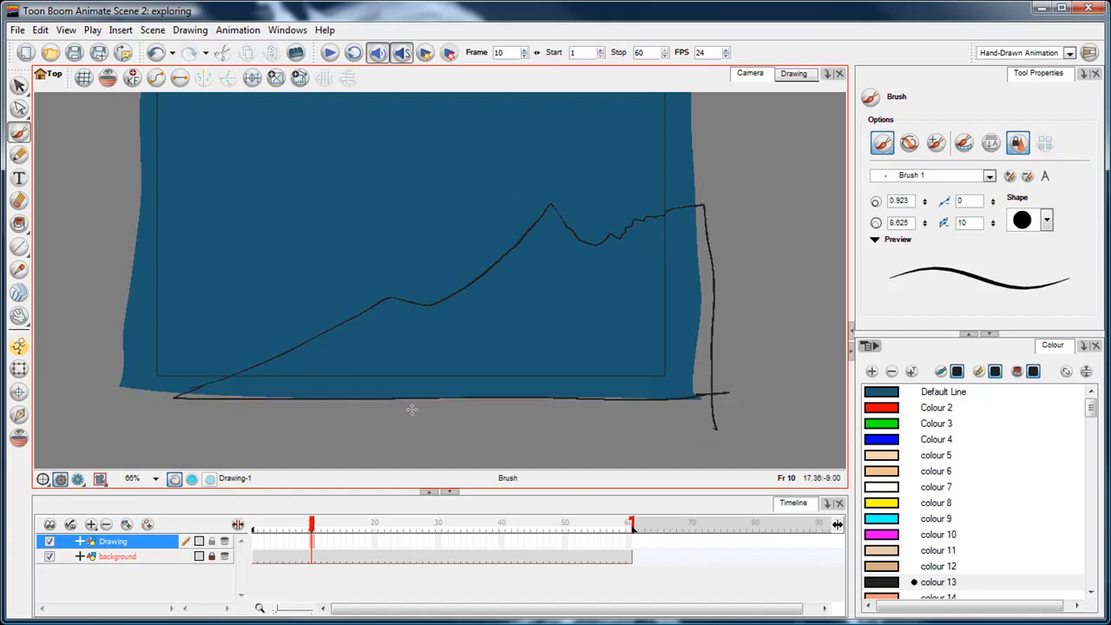
{"action": "mouse_move", "coordinate": [589, 297]}
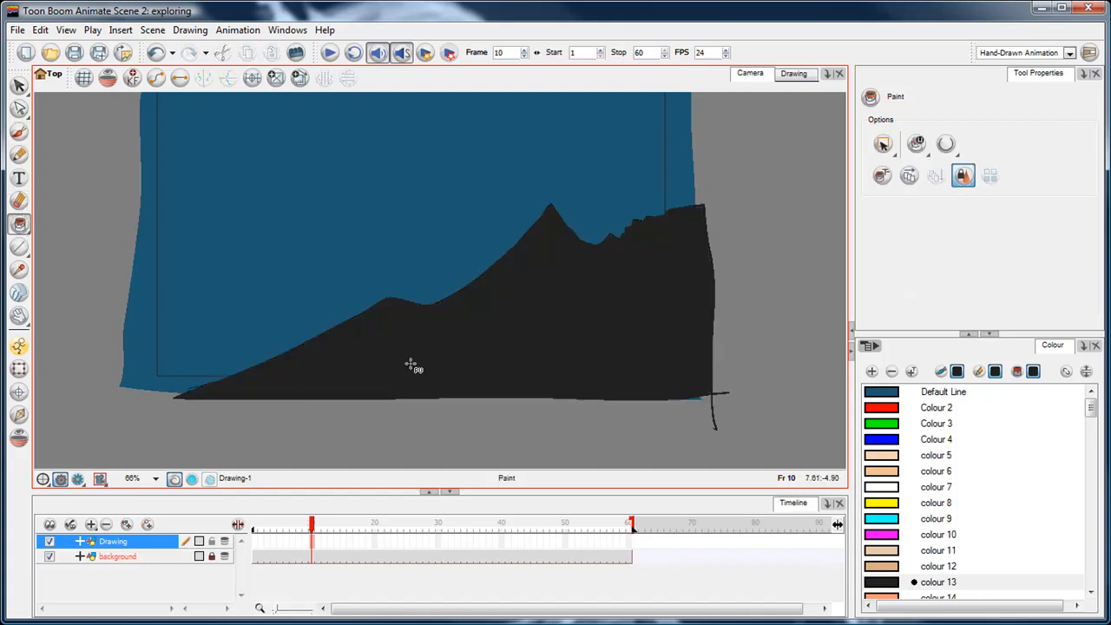
{"action": "mouse_move", "coordinate": [431, 304]}
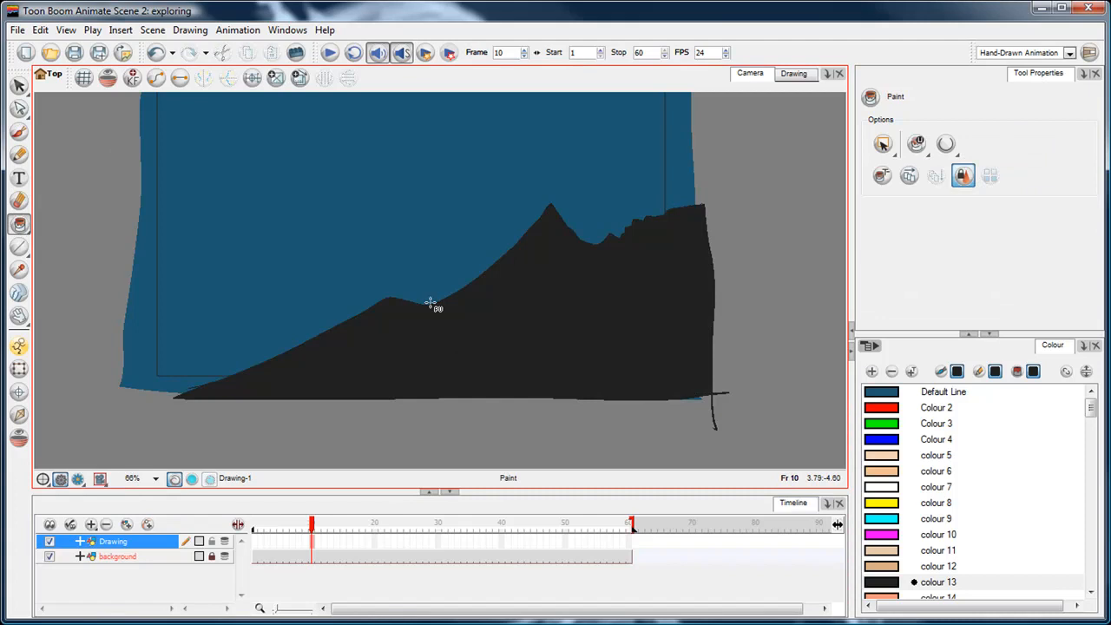
{"action": "mouse_move", "coordinate": [524, 302]}
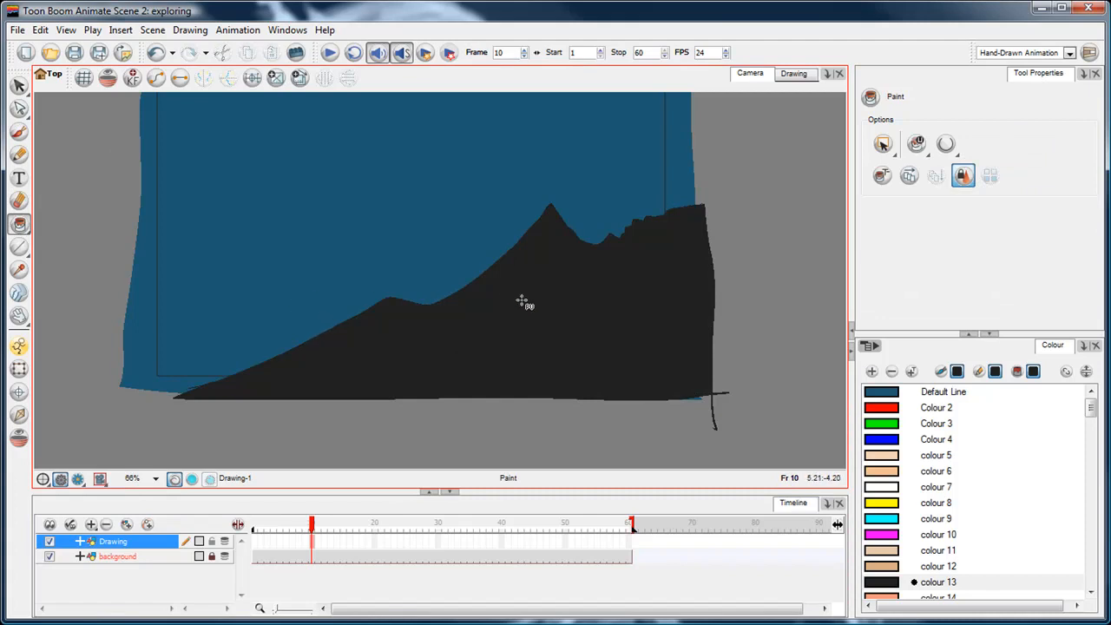
{"action": "mouse_move", "coordinate": [540, 313]}
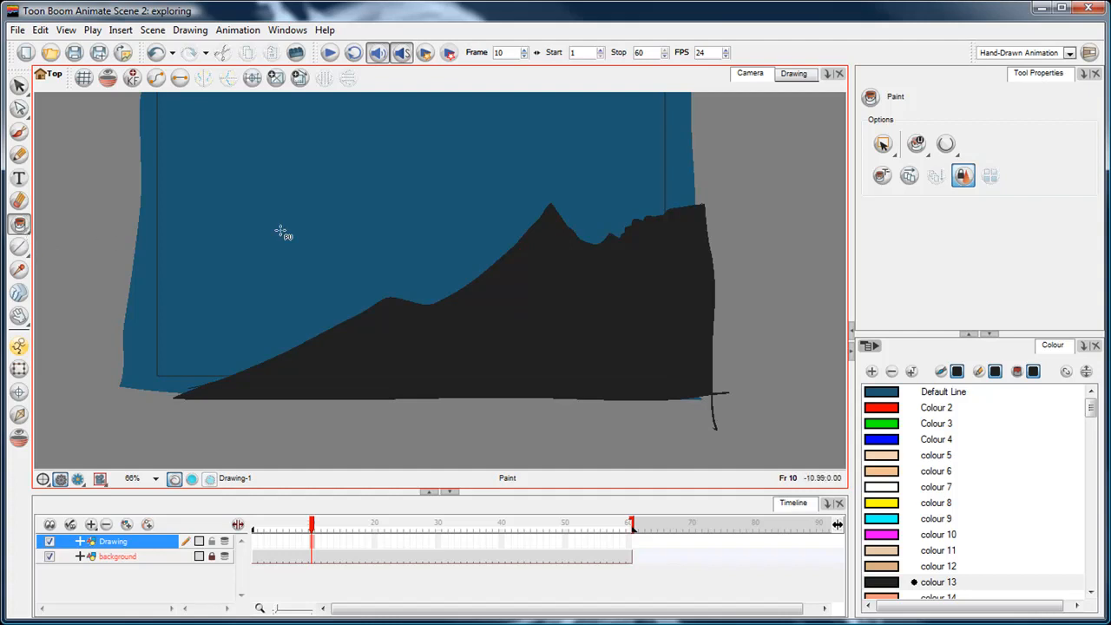
Switch back to freehand brush drawing after filling the mountain black
{"action": "left_click", "coordinate": [917, 144]}
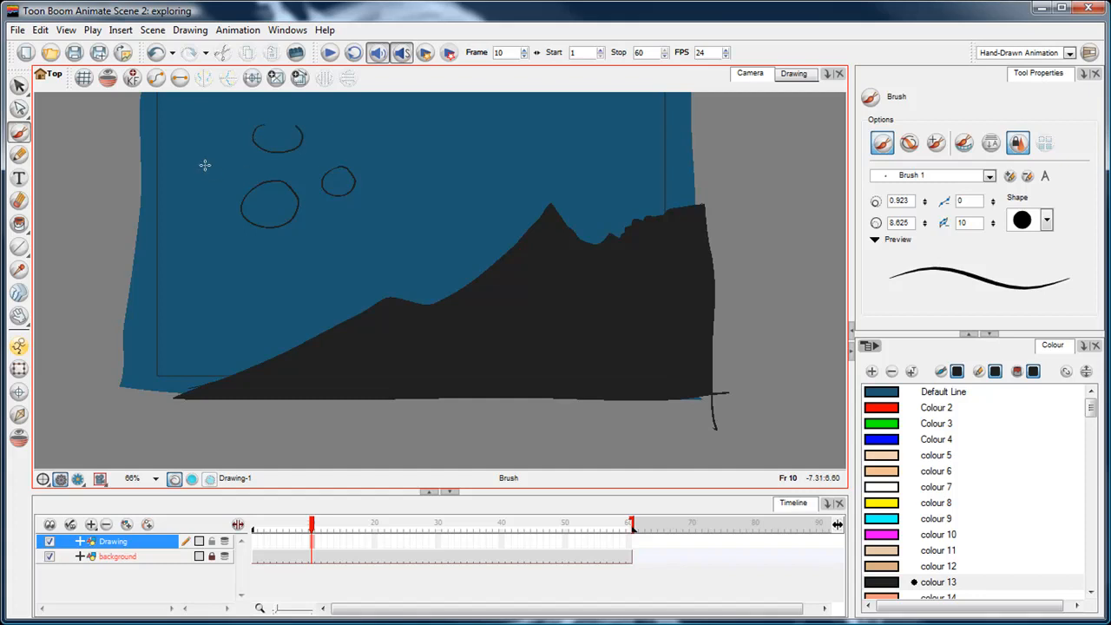
{"action": "left_click_drag", "start_coordinate": [184, 182], "coordinate": [222, 159]}
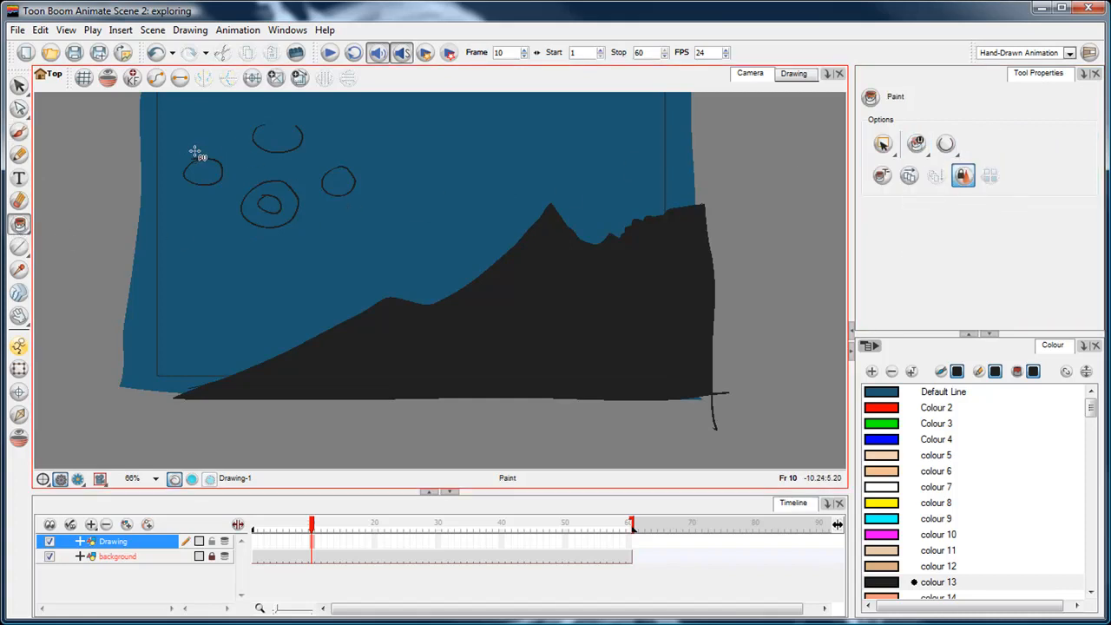
{"action": "left_click", "coordinate": [269, 205]}
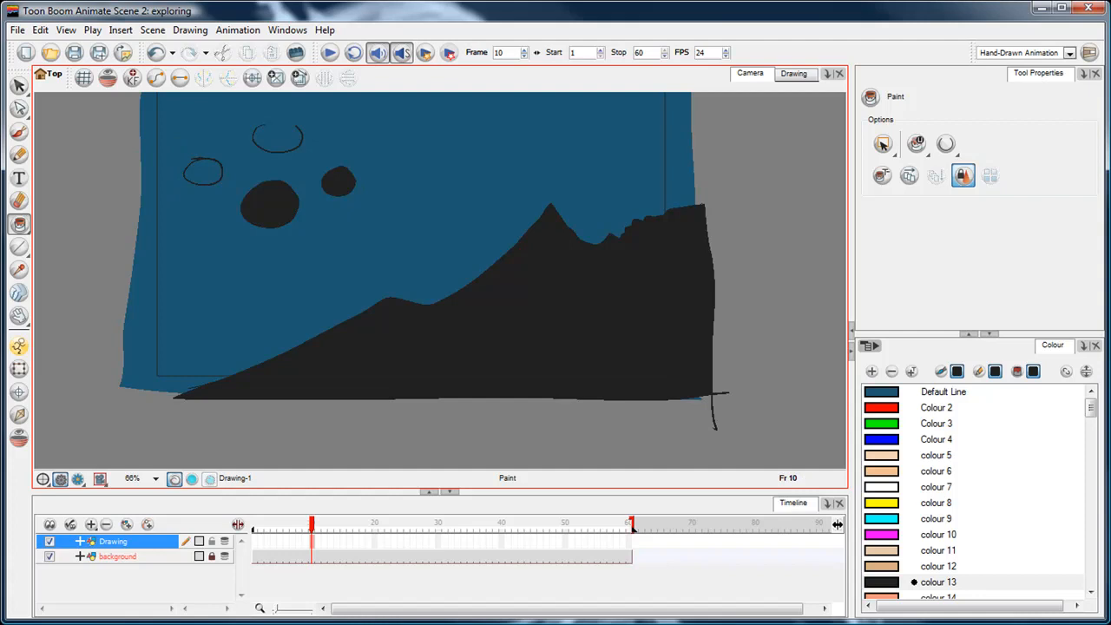
{"action": "left_click", "coordinate": [271, 203]}
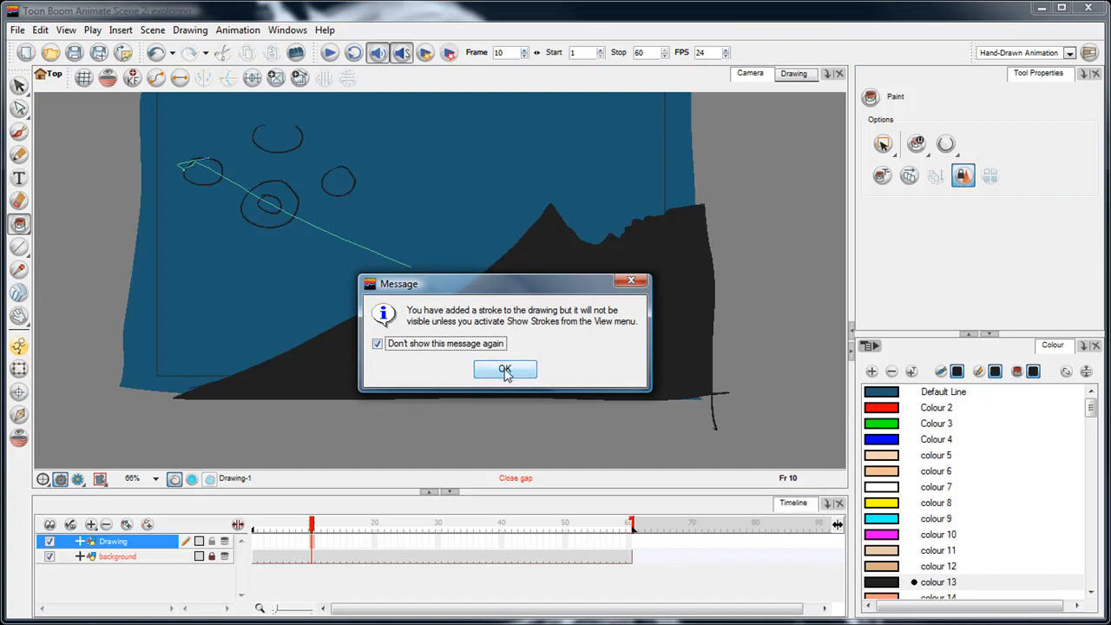
{"action": "left_click", "coordinate": [505, 368]}
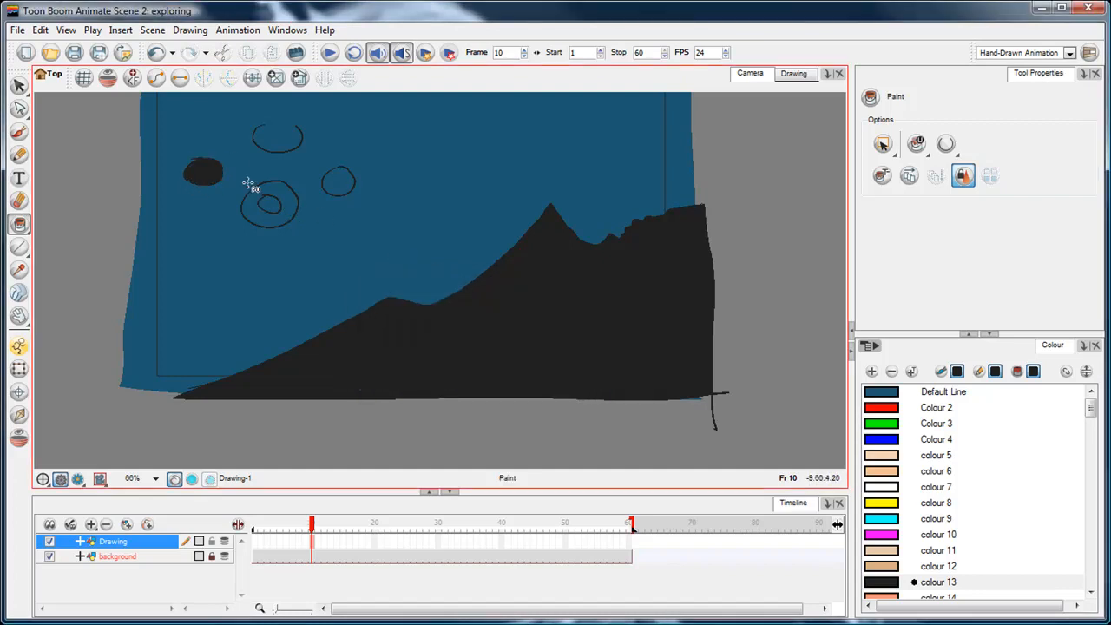
{"action": "left_click", "coordinate": [205, 172]}
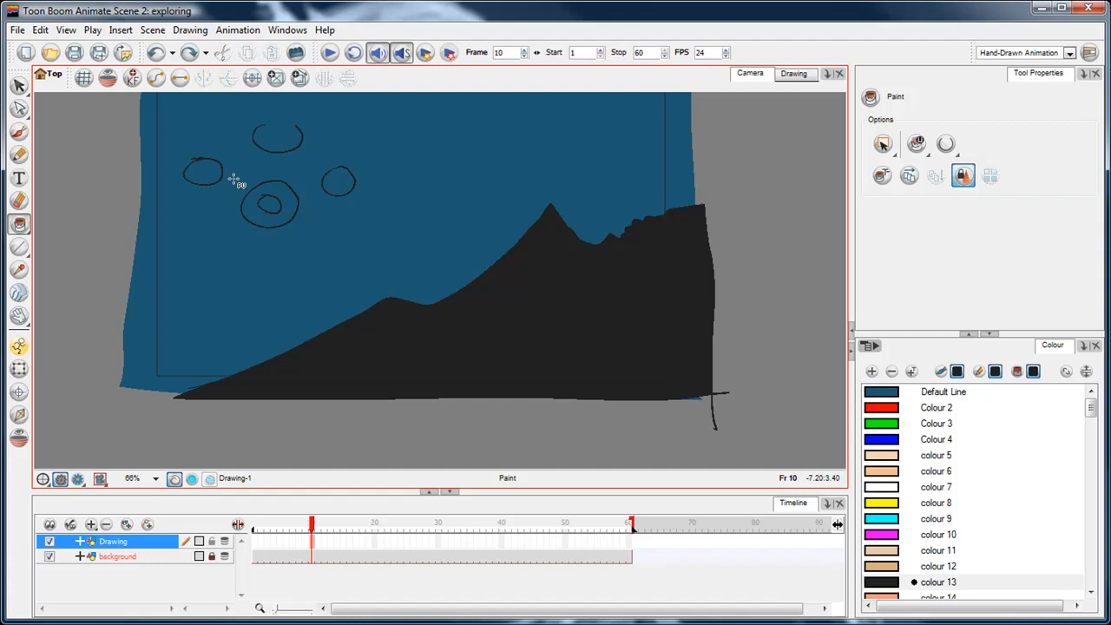
{"action": "mouse_move", "coordinate": [177, 165]}
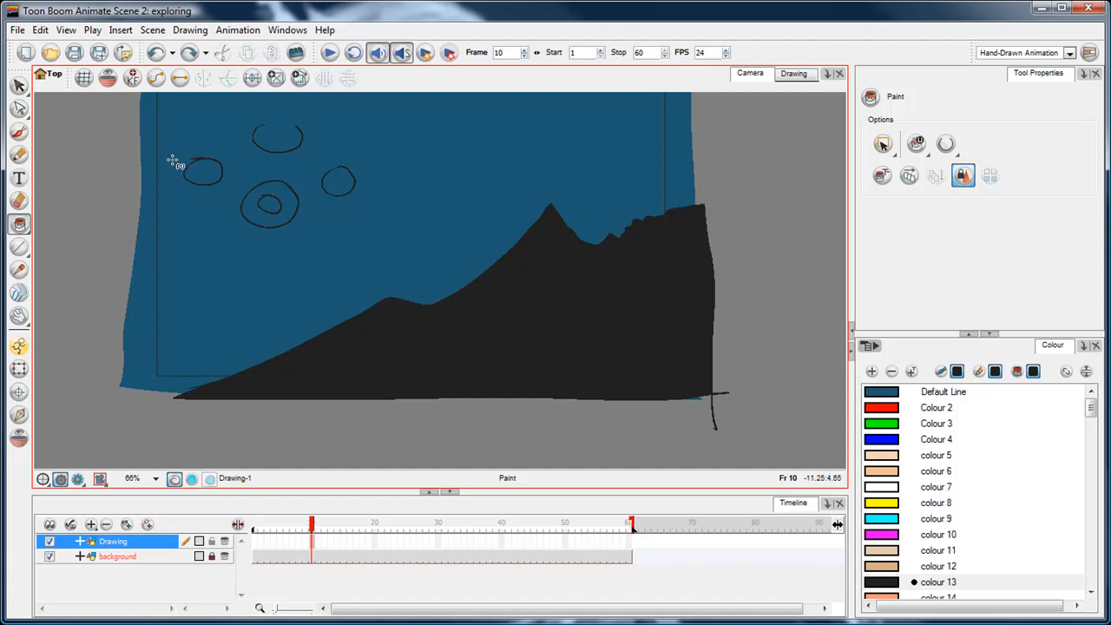
{"action": "left_click", "coordinate": [205, 172]}
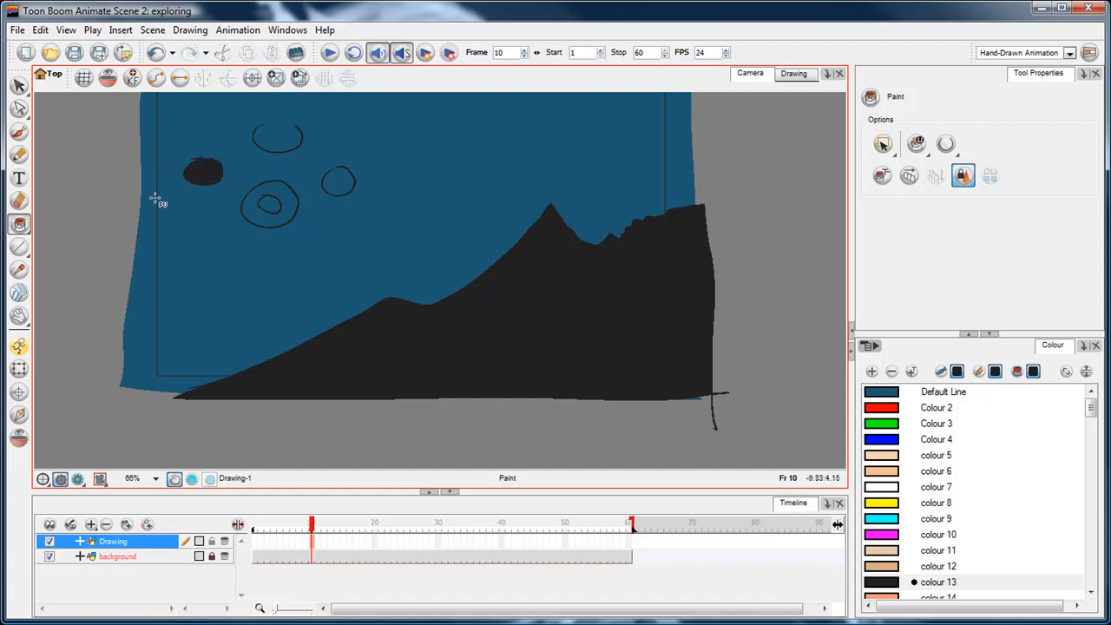
{"action": "left_click", "coordinate": [338, 180]}
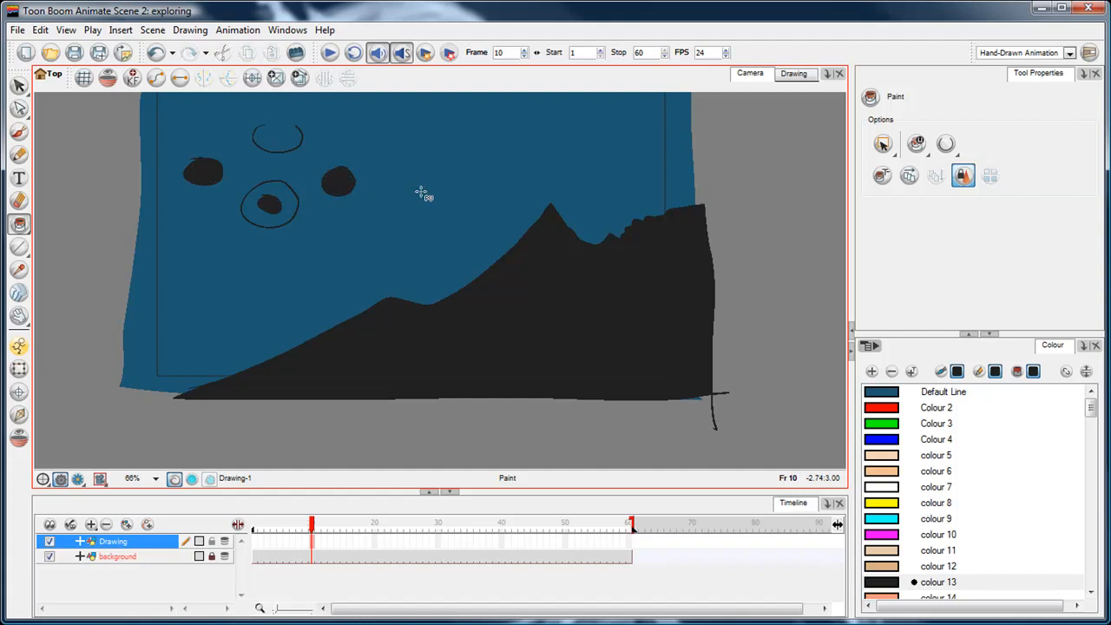
{"action": "mouse_move", "coordinate": [476, 177]}
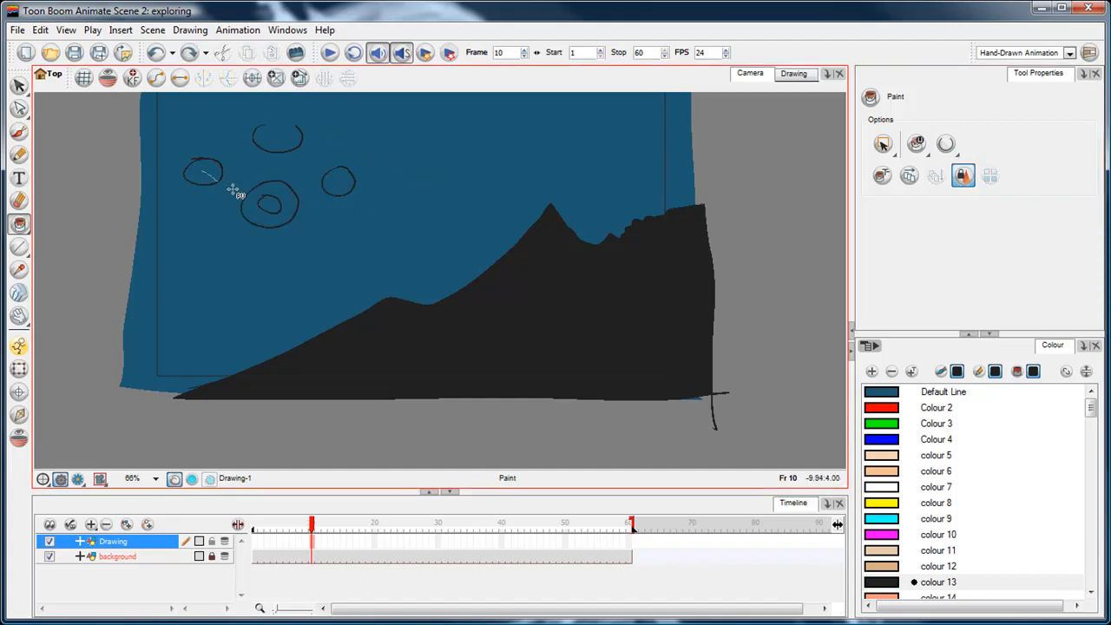
{"action": "left_click", "coordinate": [287, 205]}
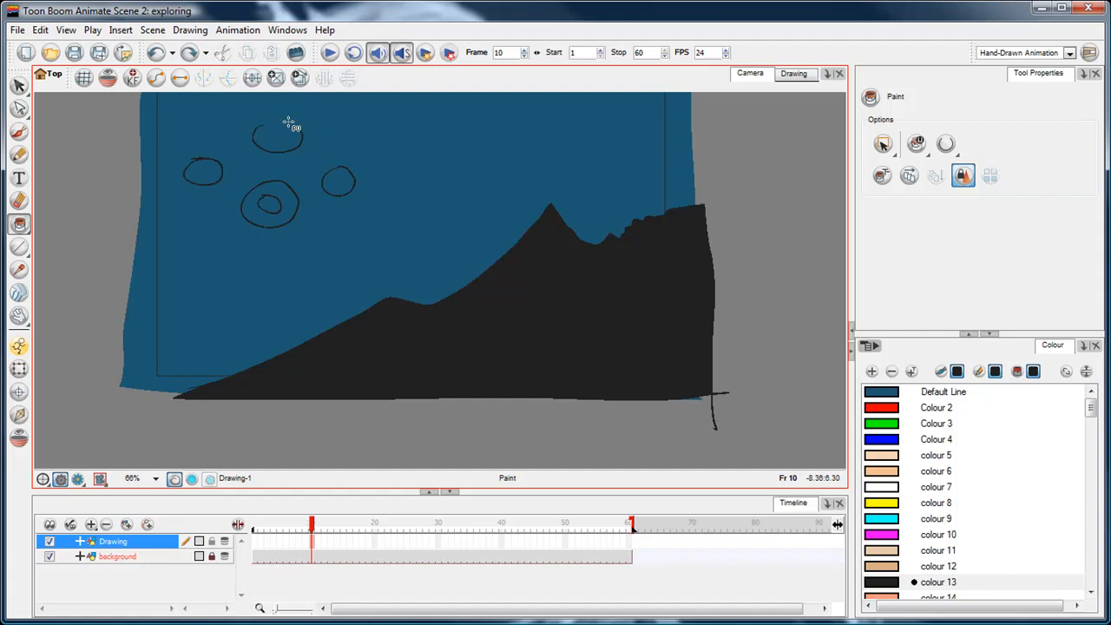
{"action": "mouse_move", "coordinate": [293, 194]}
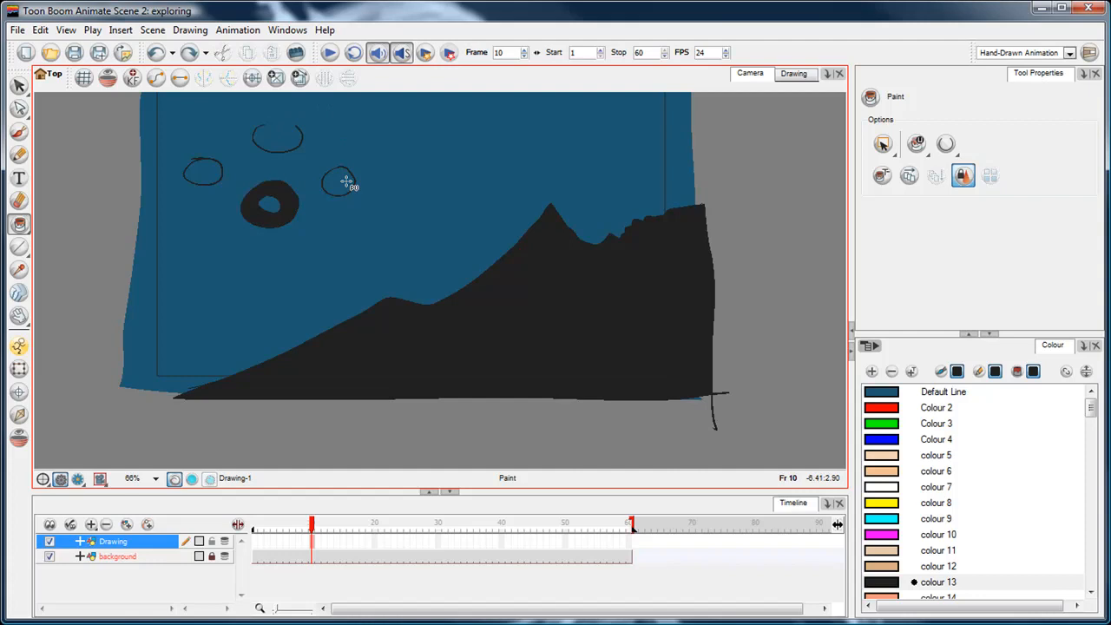
{"action": "left_click", "coordinate": [269, 205]}
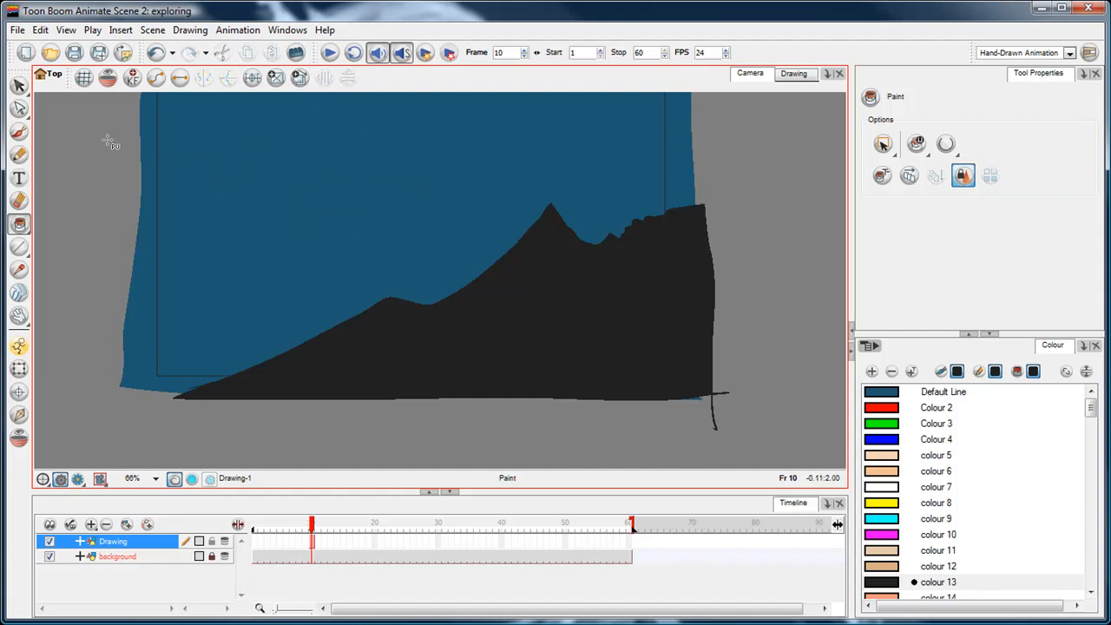
Jump the playhead to frame 1 and select the Drawing layer with the Select tool
{"action": "left_click", "coordinate": [19, 85]}
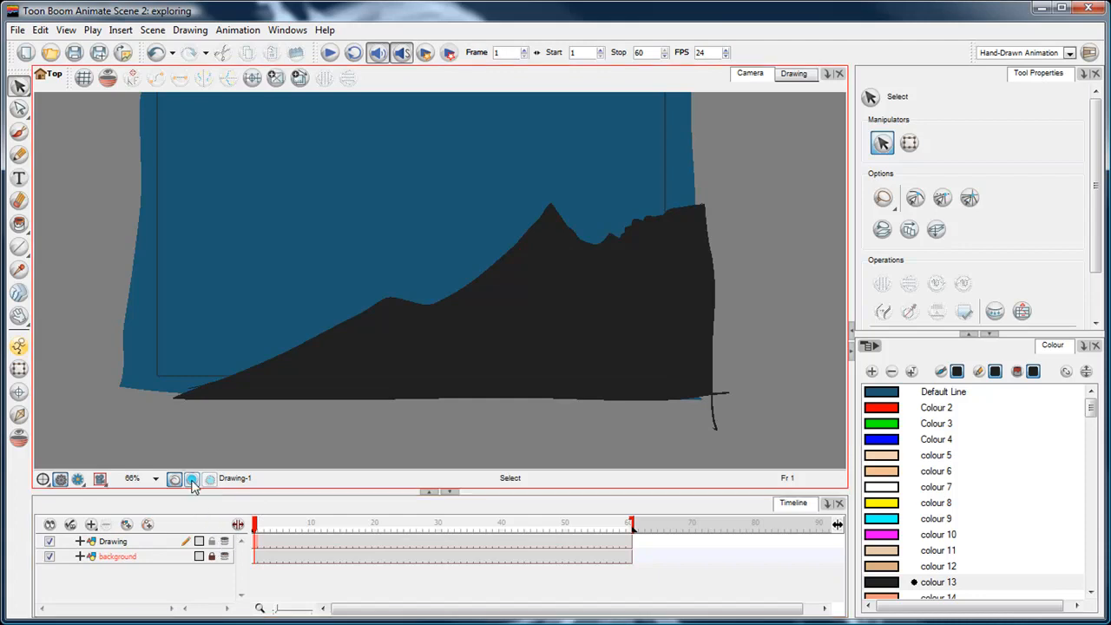
{"action": "mouse_move", "coordinate": [191, 479]}
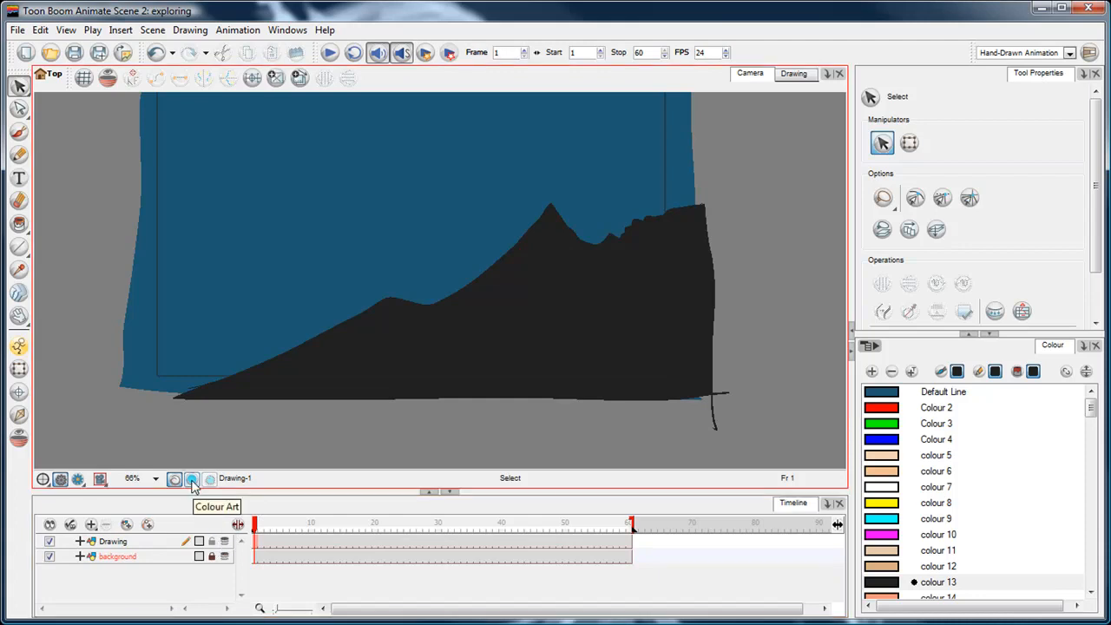
{"action": "left_click", "coordinate": [191, 479]}
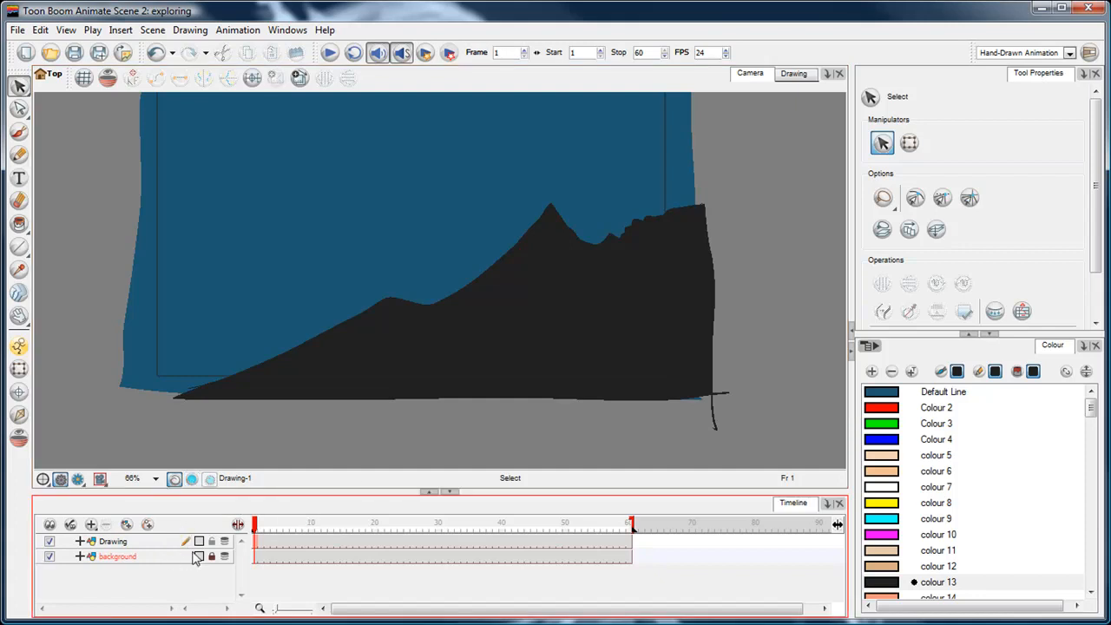
{"action": "left_click", "coordinate": [113, 542]}
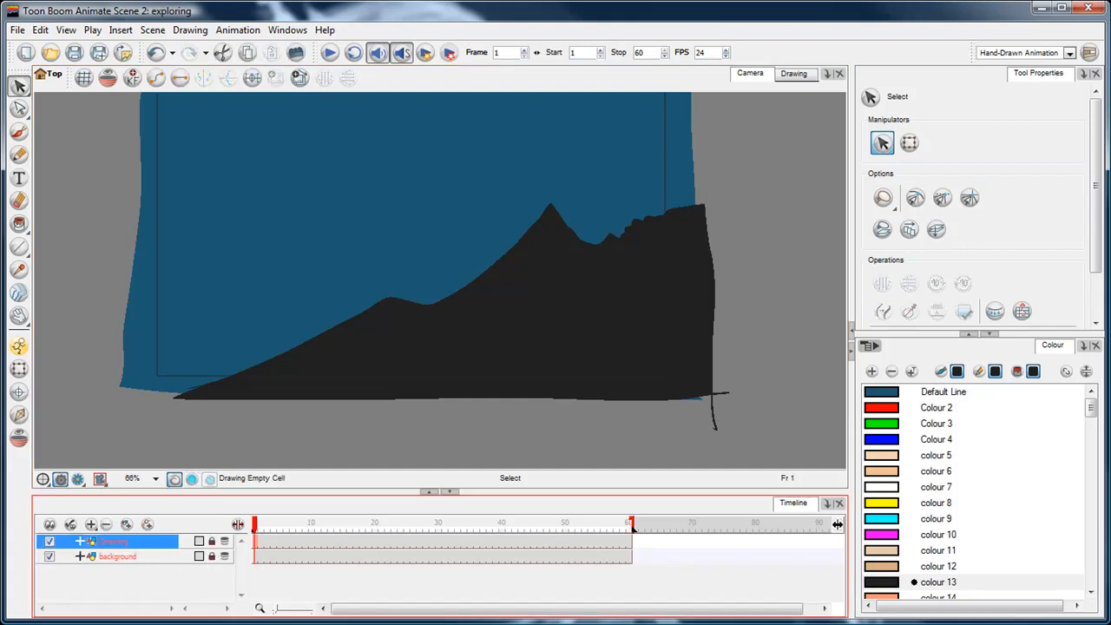